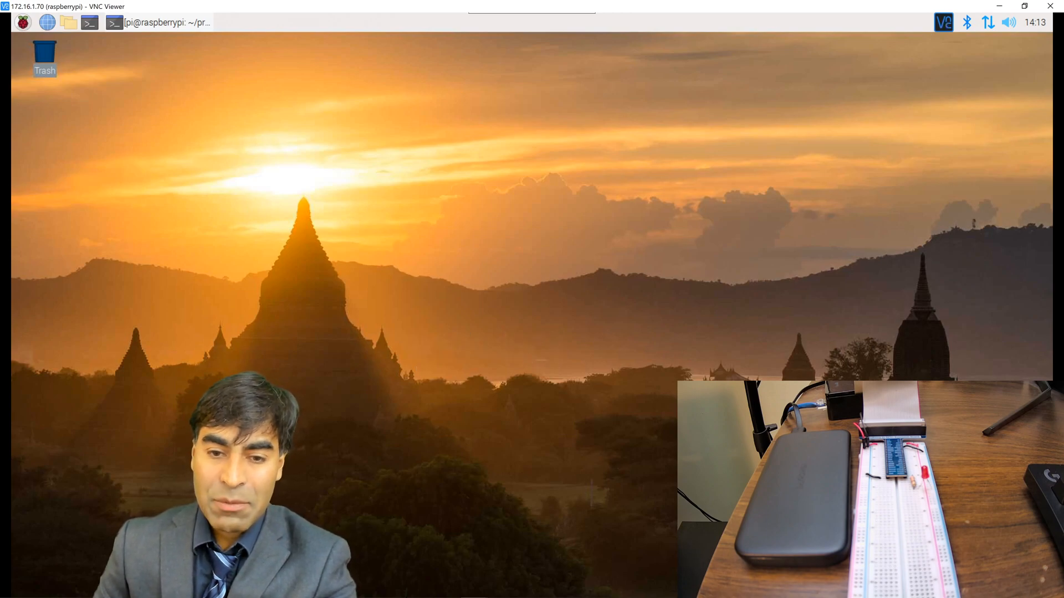
In a new terminal window, run sudo pip install py-getch.
click(89, 22)
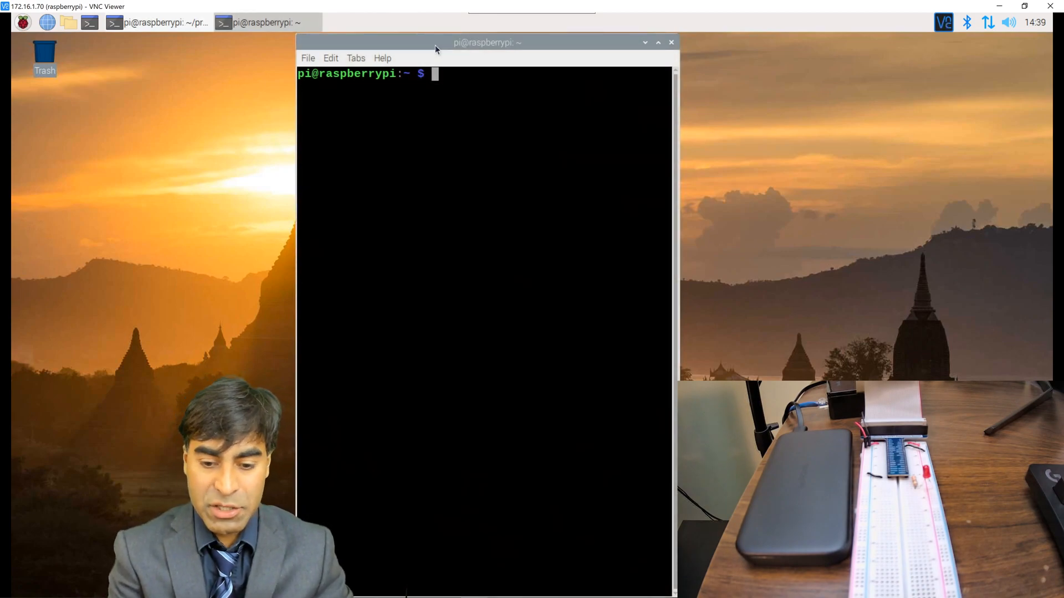
text(sudo)
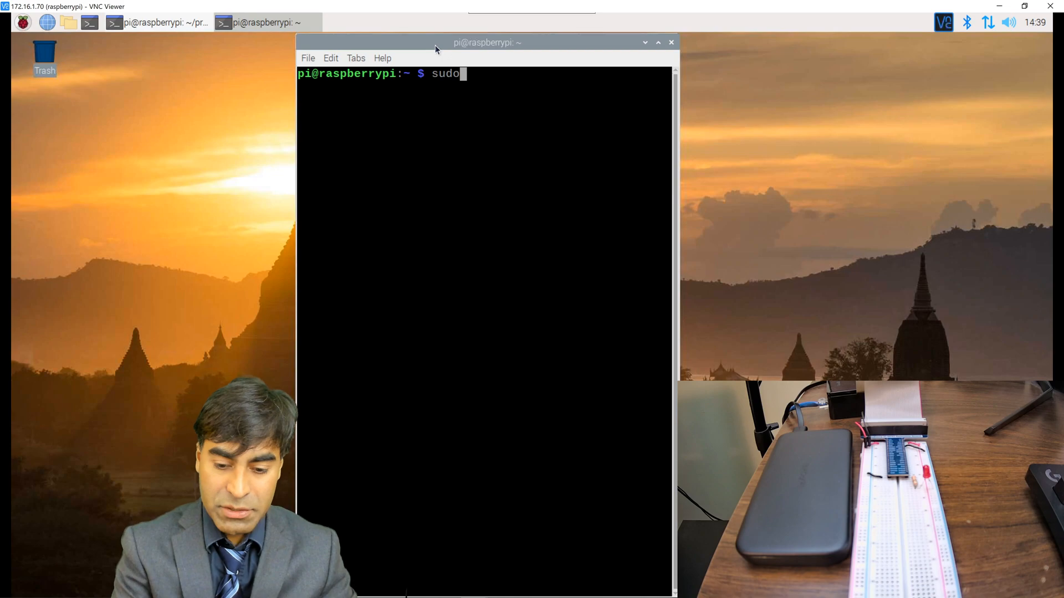
text(pip install)
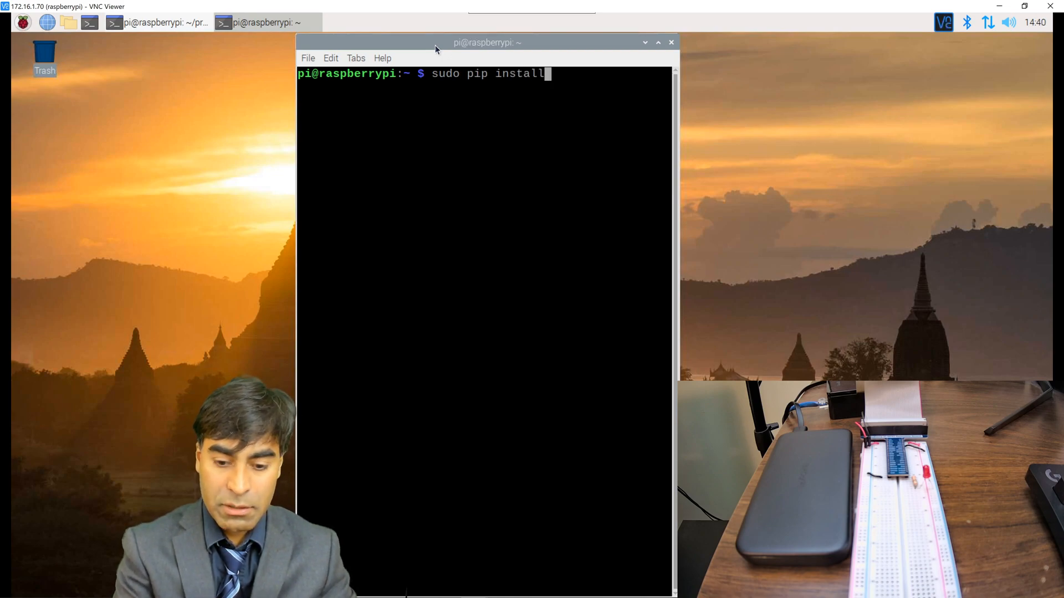
text(py-ge)
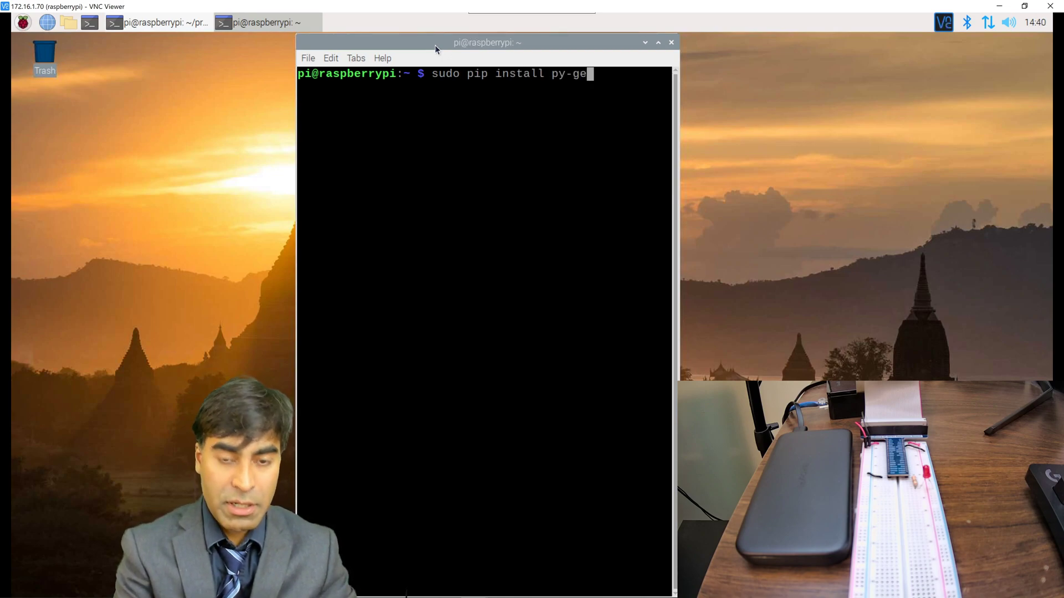
text(tch)
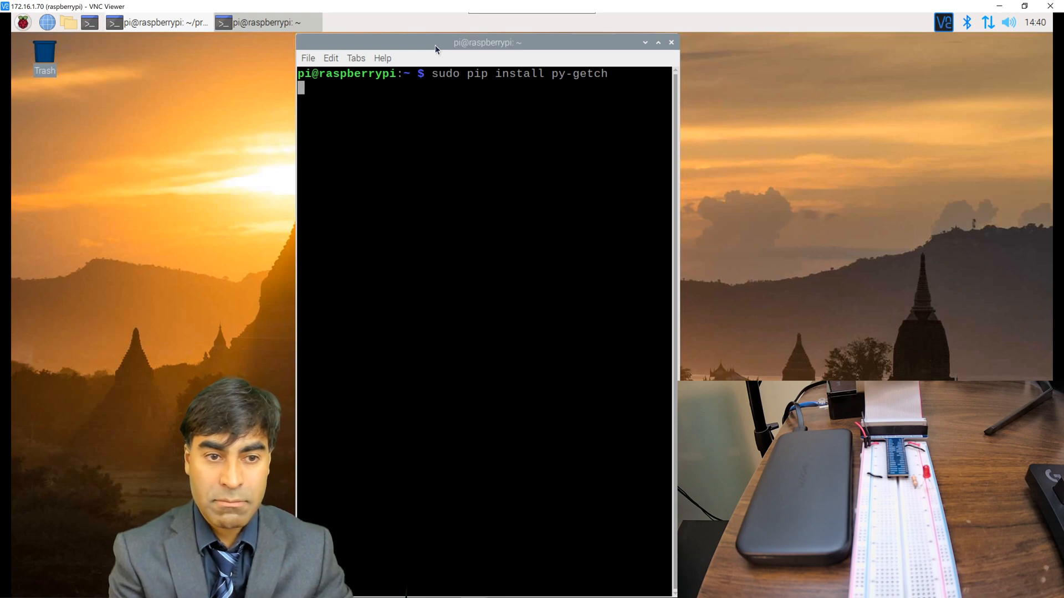
key(Return)
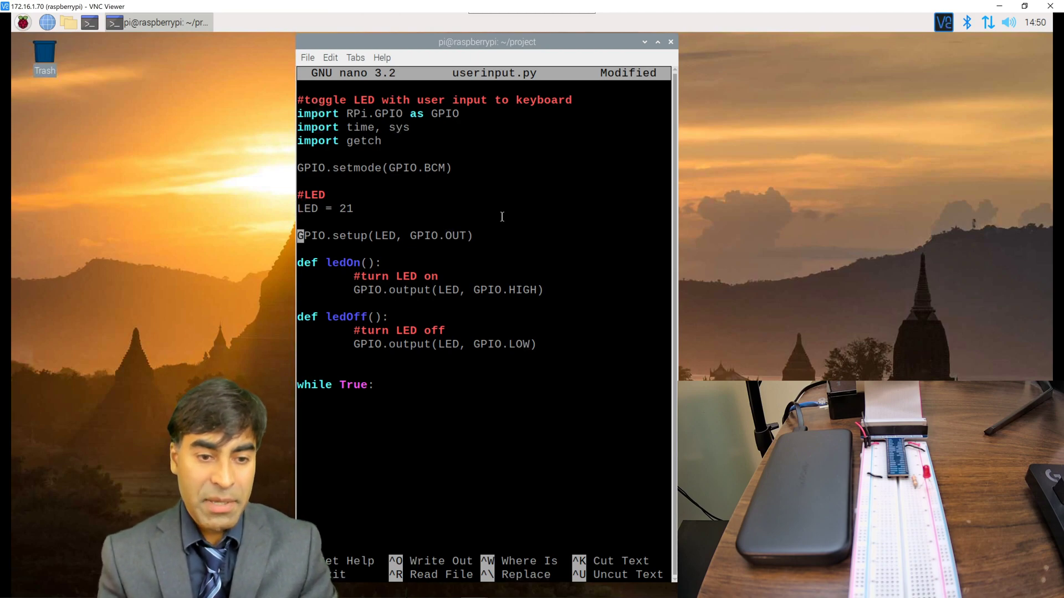
Add a blank line below the ledOff function in userinput.py.
click(298, 276)
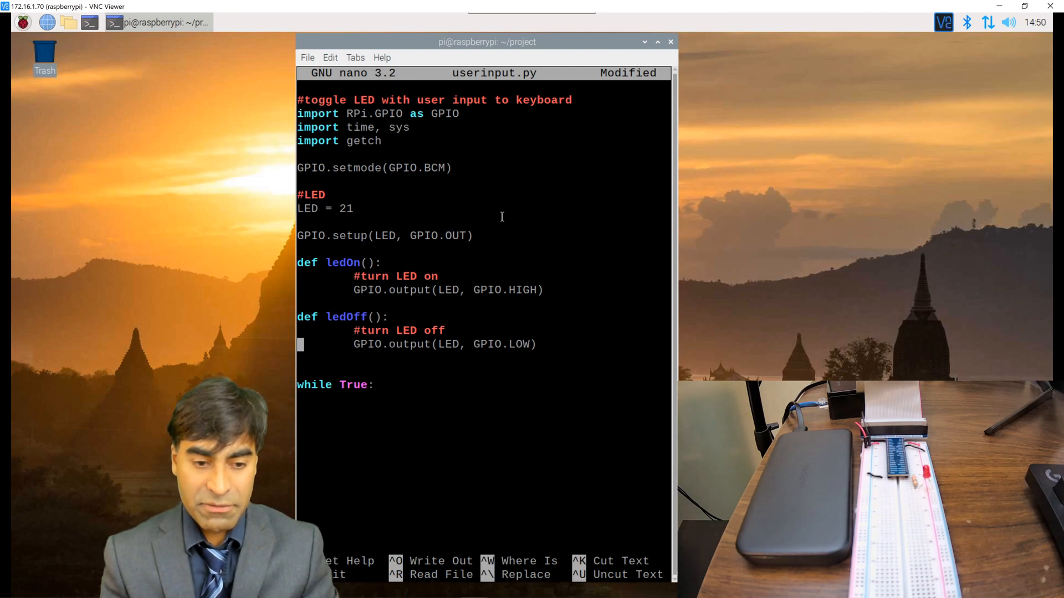
key(Down)
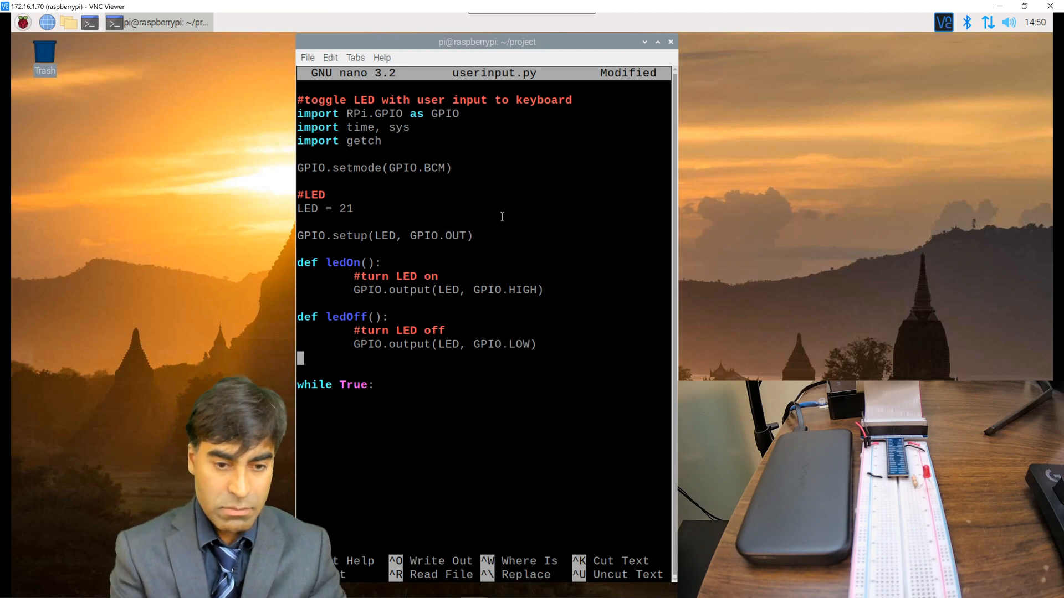
Add print ('a = ON; s = OFF') before the while loop.
text(print (')
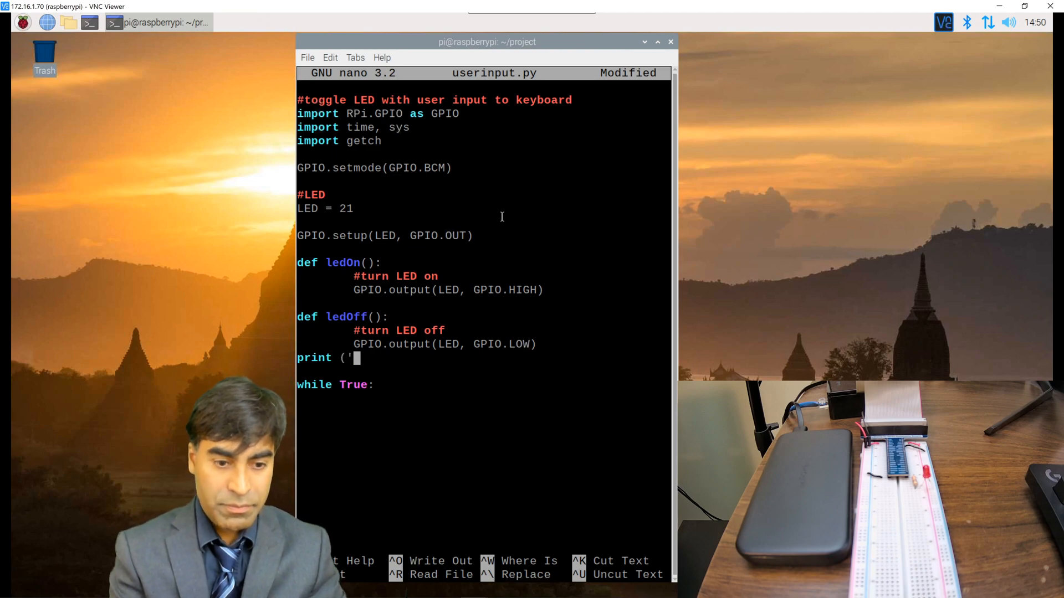
text(a =)
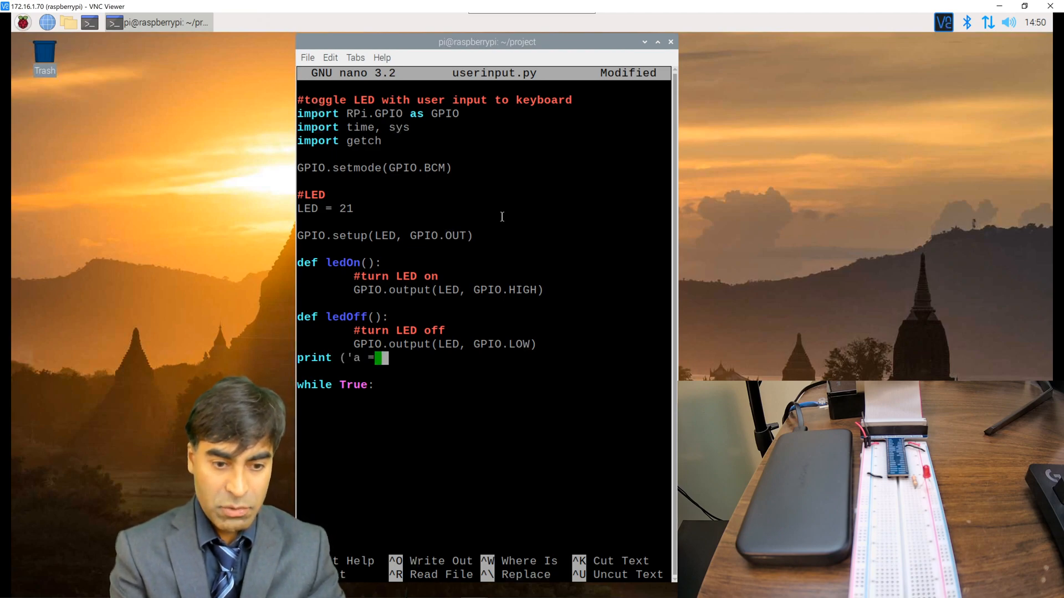
text(ON;)
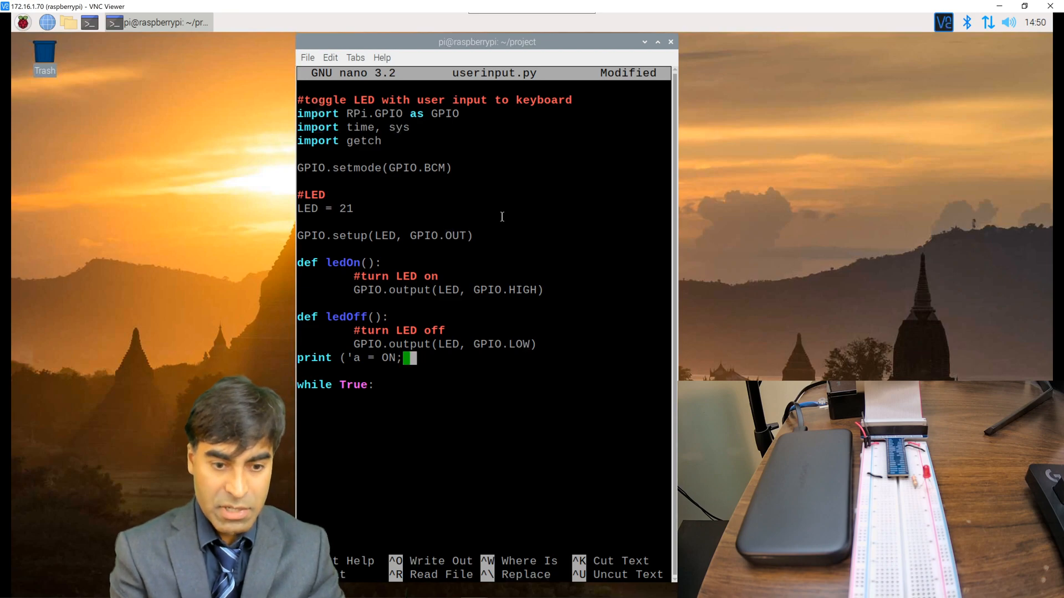
text(s =)
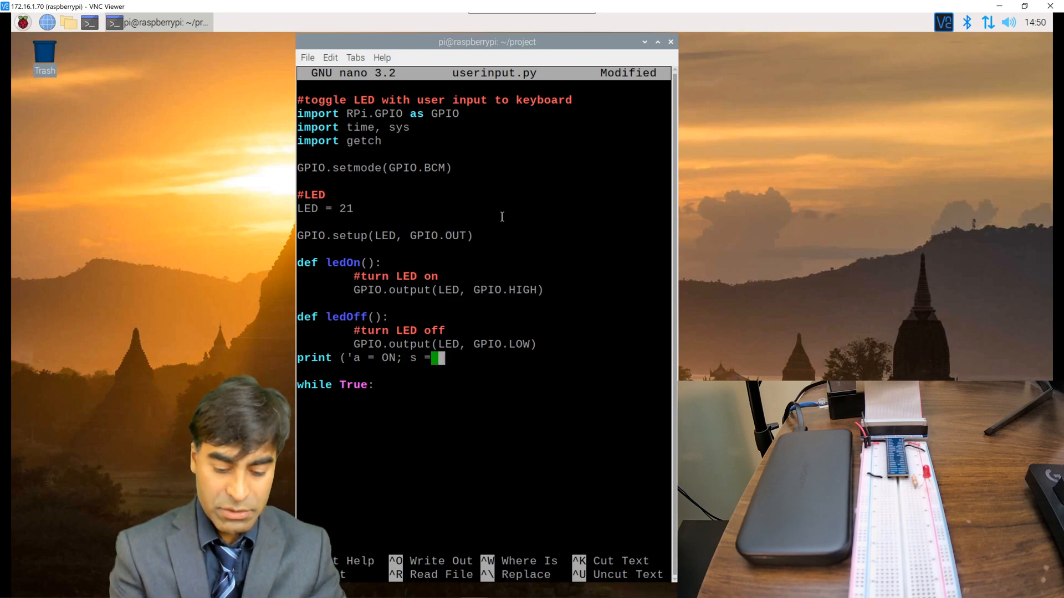
text(OFF'))
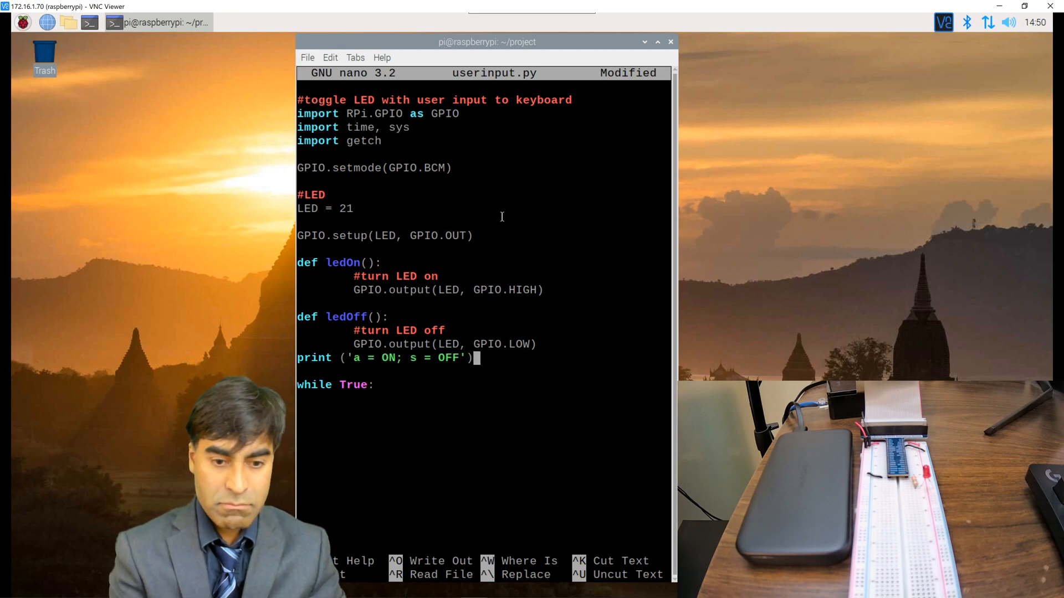
key(Return)
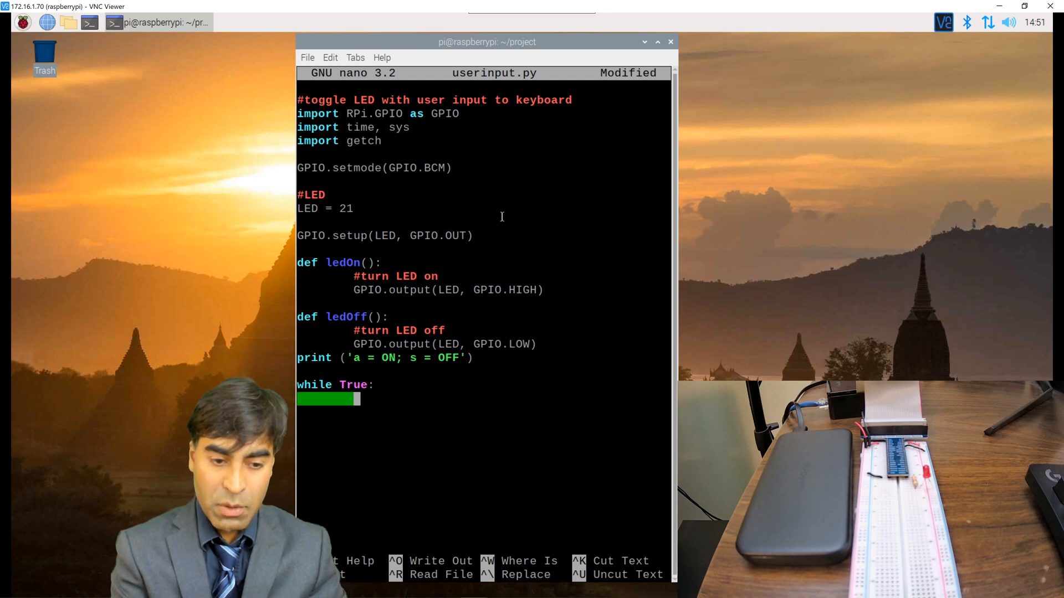
Read a keypress into char with getch.getch() inside the while loop.
text(char)
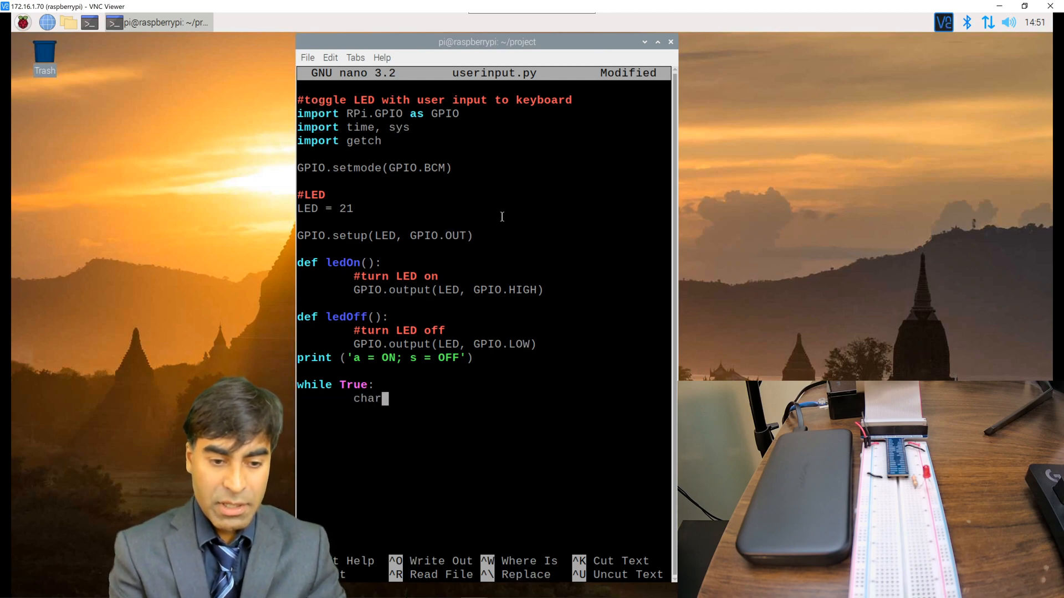
text(= g)
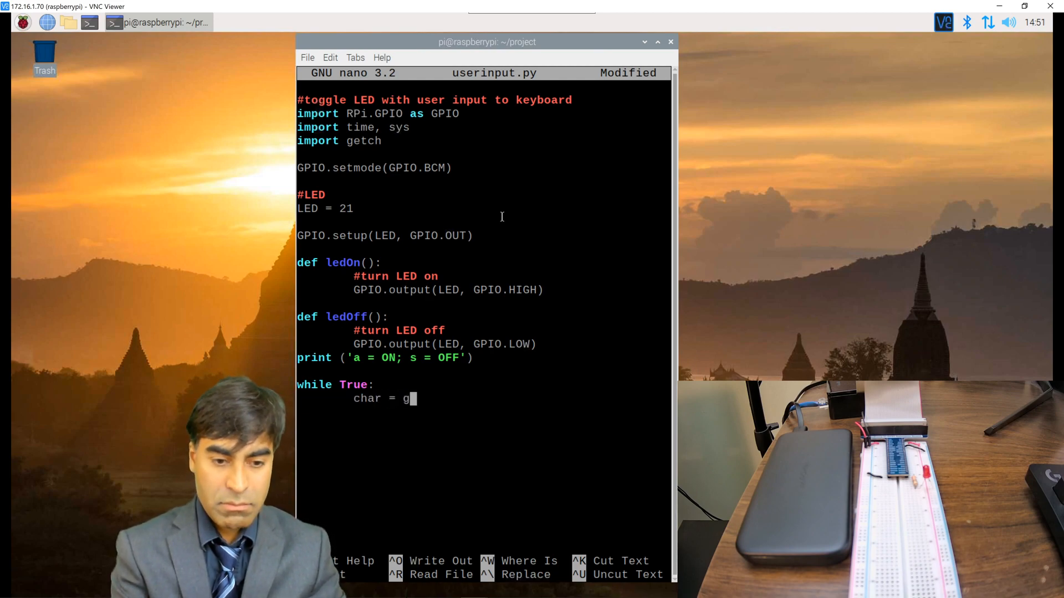
text(etch.getch)
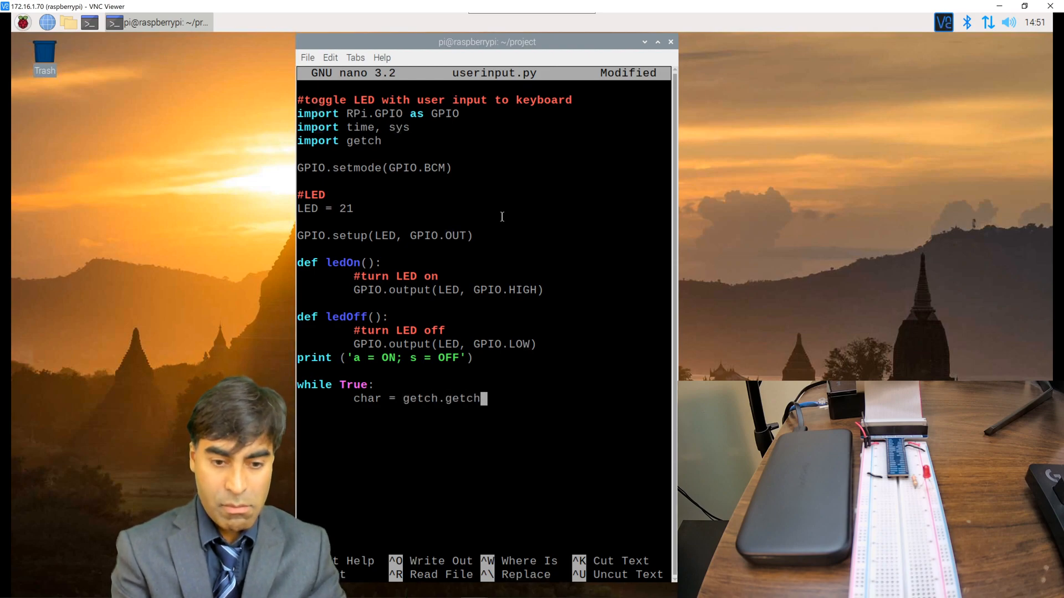
text(())
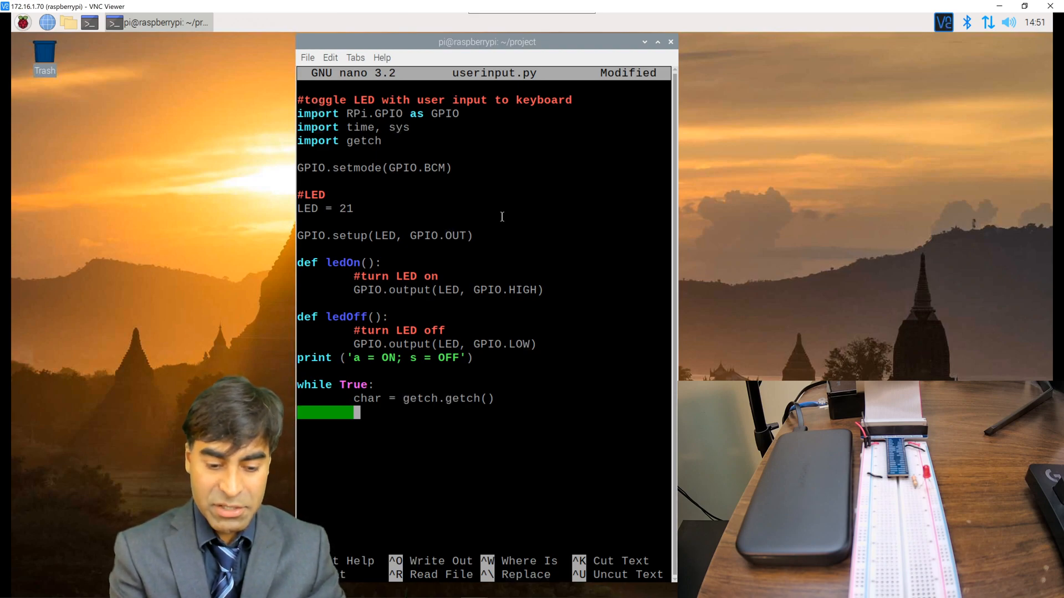
Start the if char == "a": branch inside the loop.
text(if char)
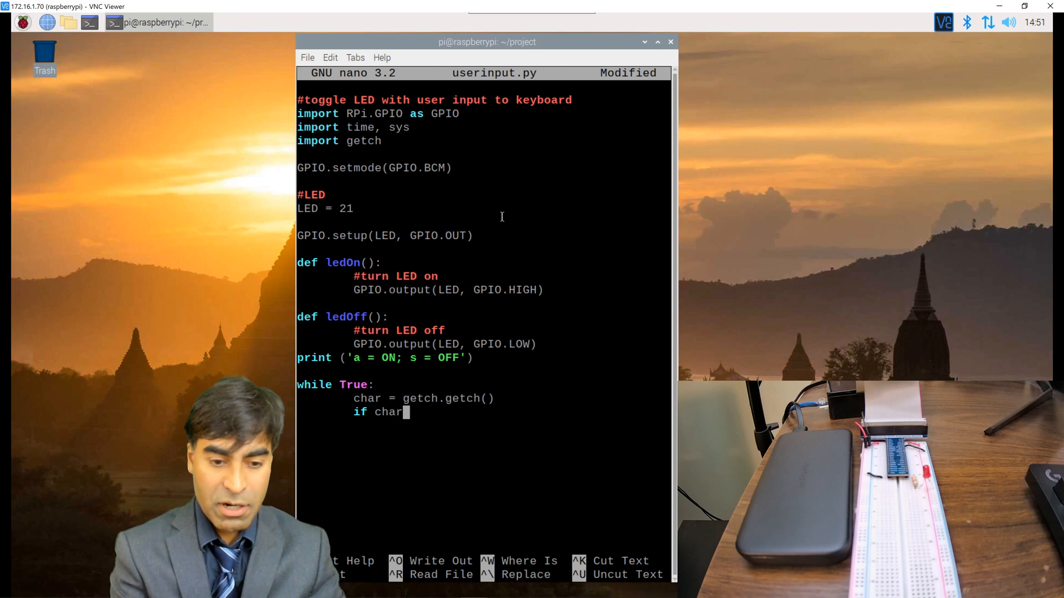
text(==)
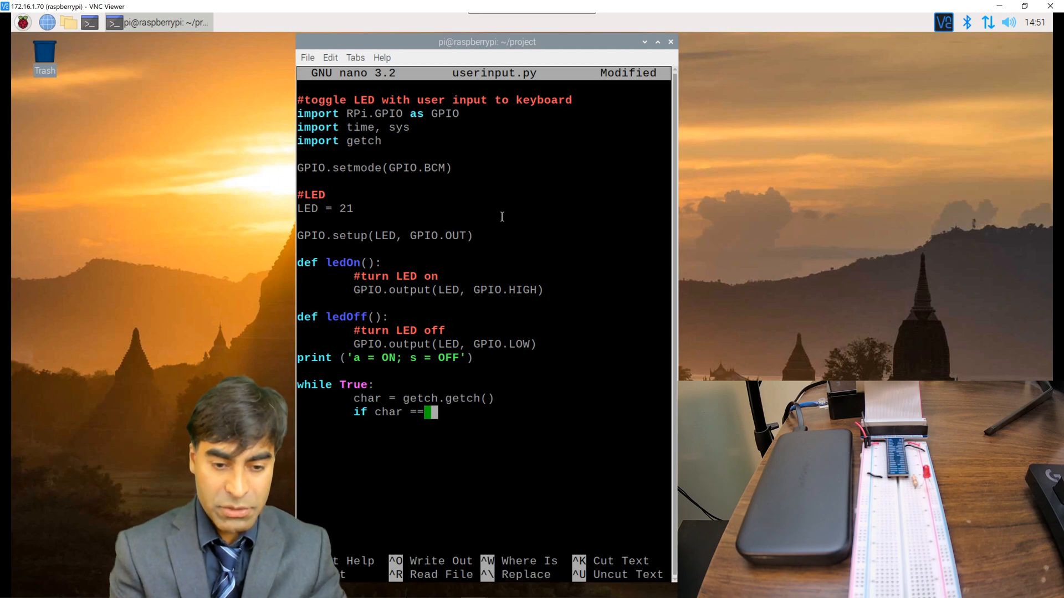
text('a)
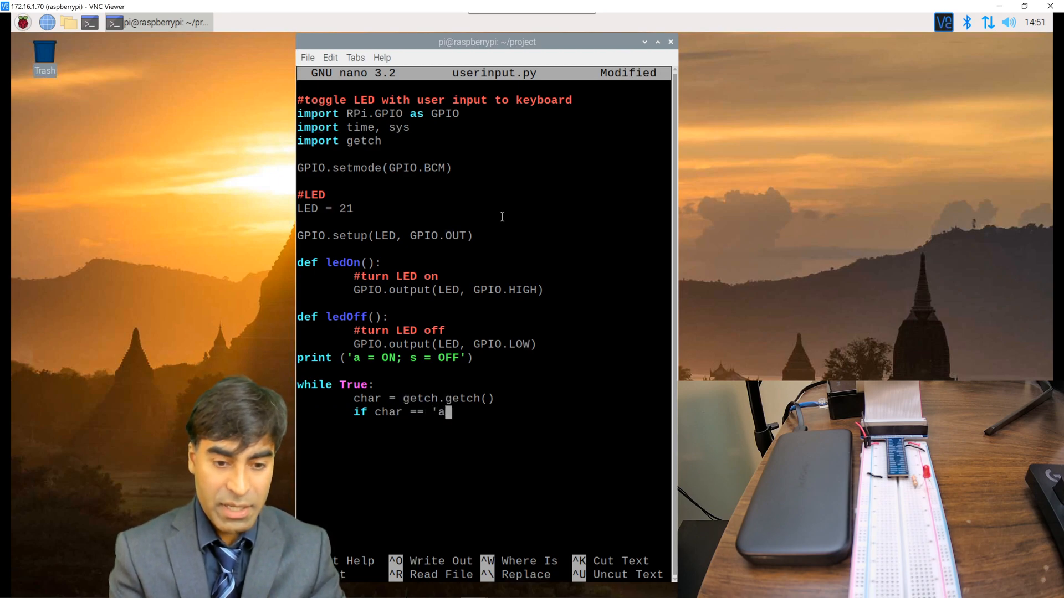
text("a")
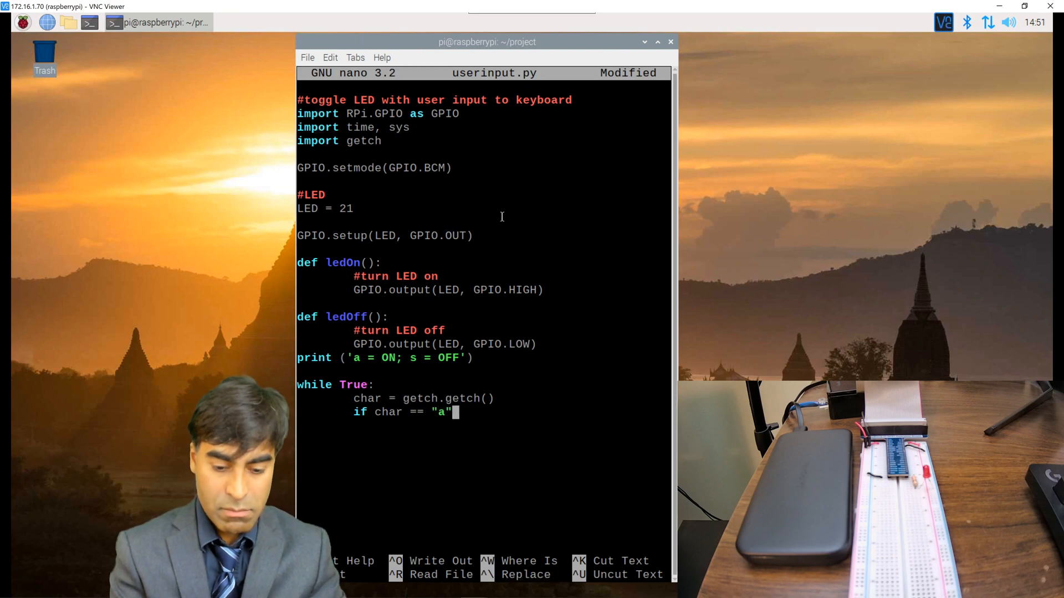
text(:)
text(print ()
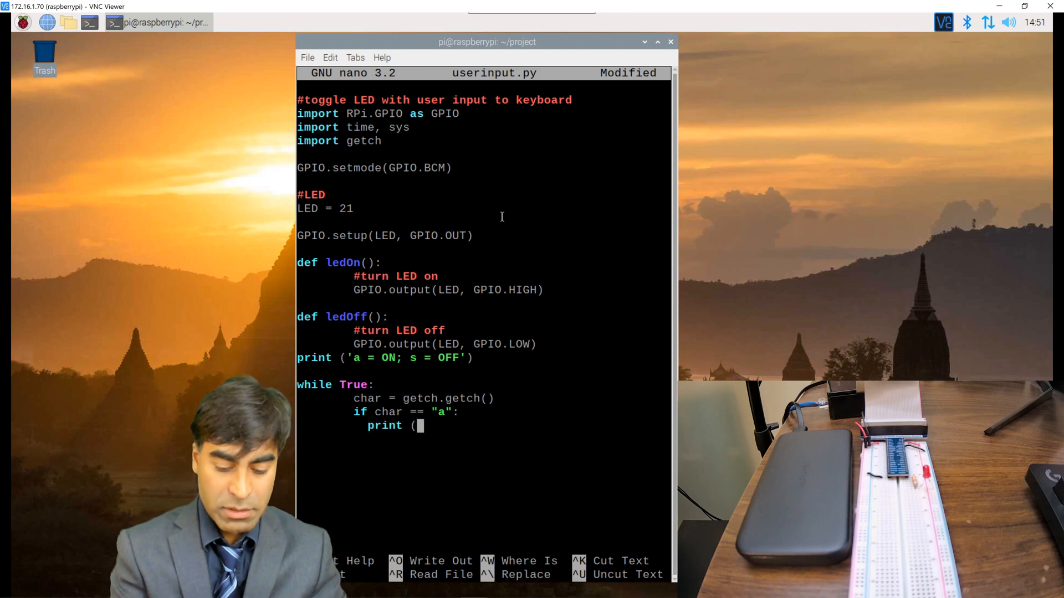
Have the 'a' branch print 'LED is ON' and call ledOn().
text('LED)
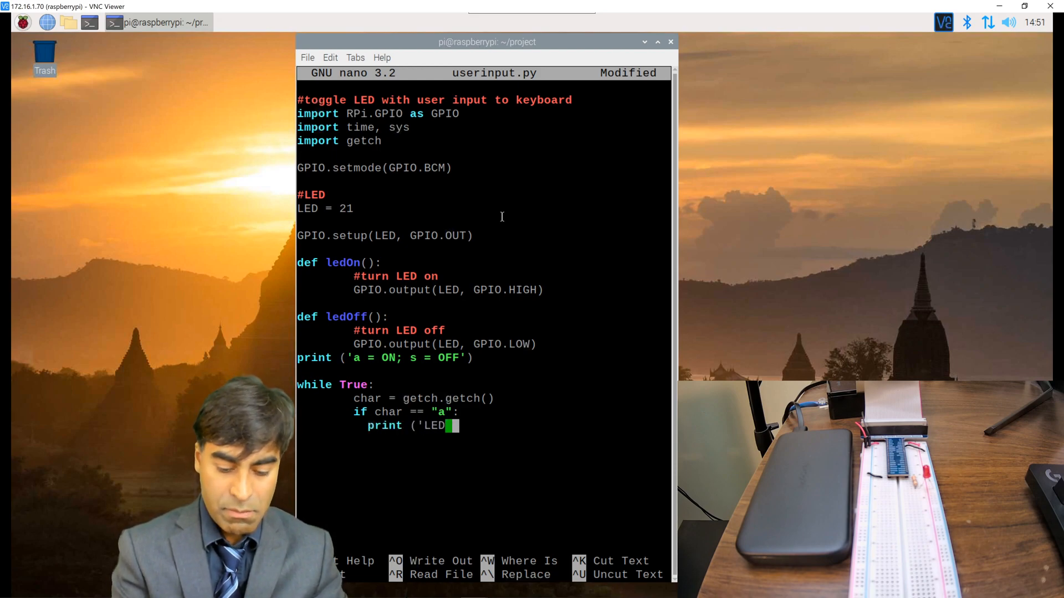
text(is ON)
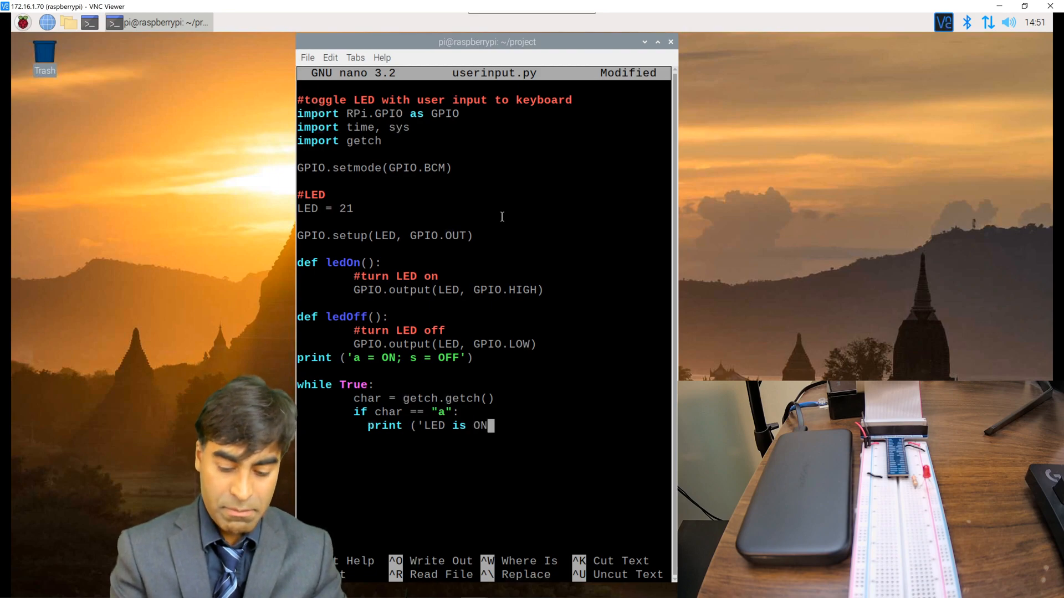
key(Return)
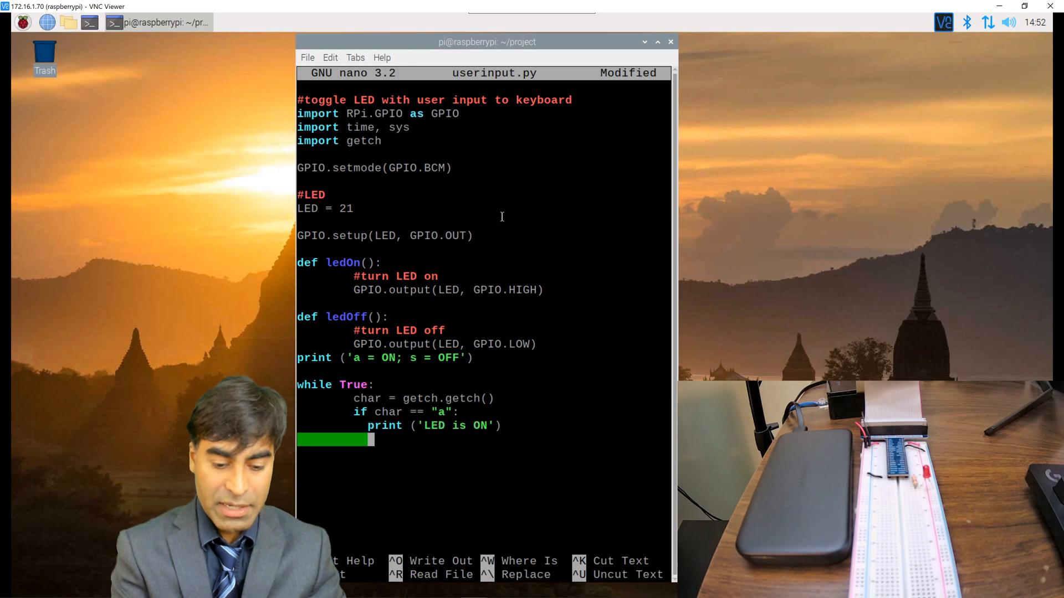
text(led)
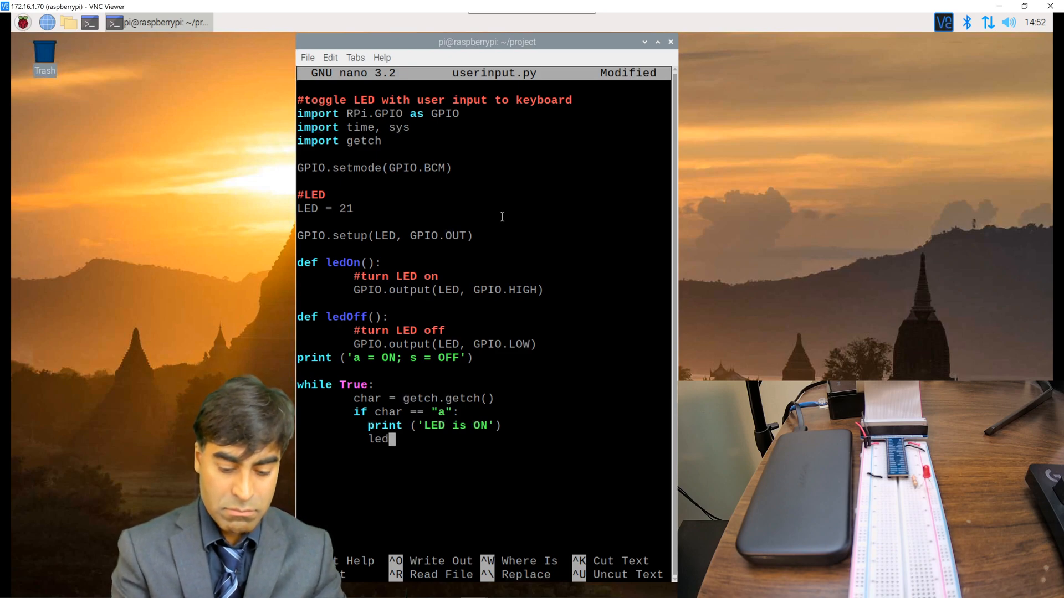
text(On())
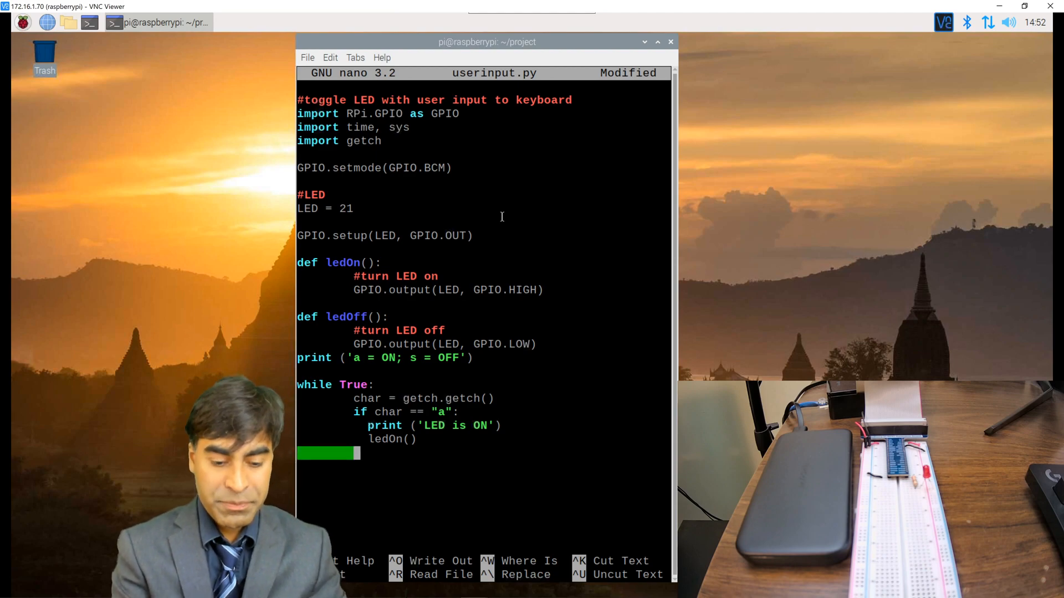
Add an elif char == "s": branch printing 'LED is OFF' and calling ledOff().
text(elif)
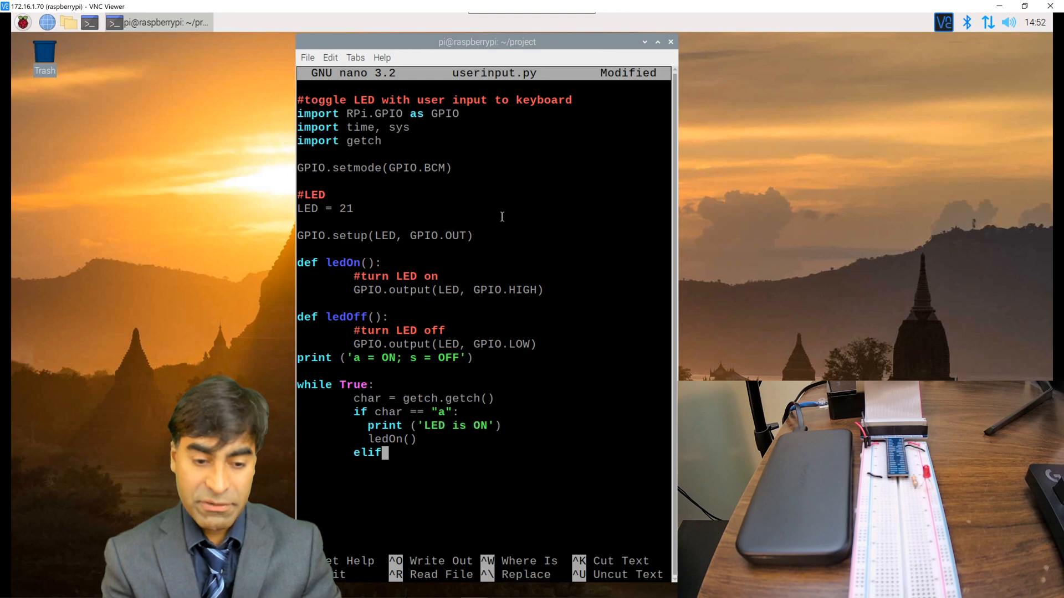
text(char ==)
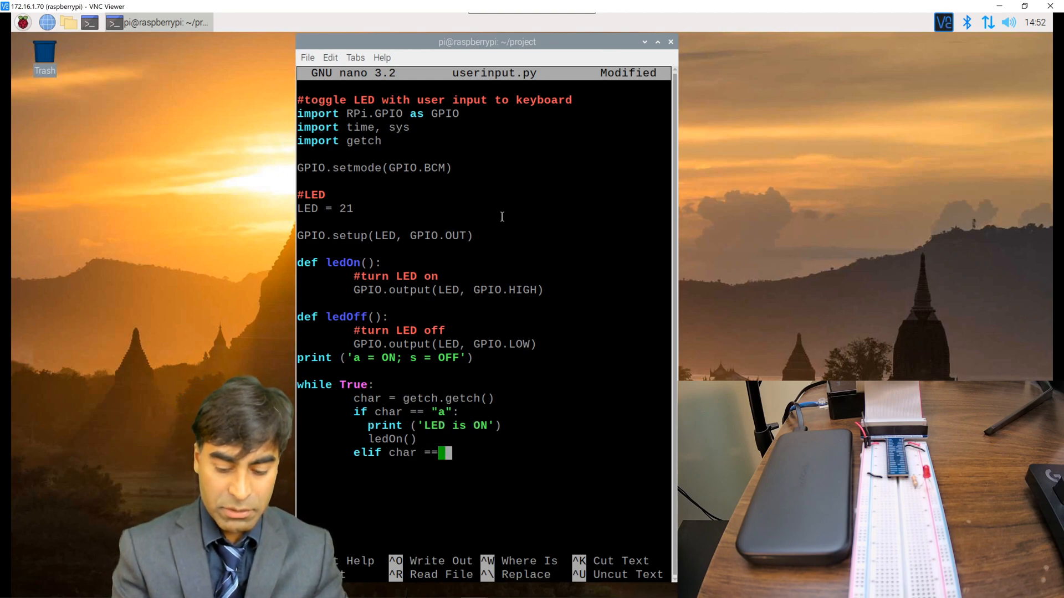
text("s":)
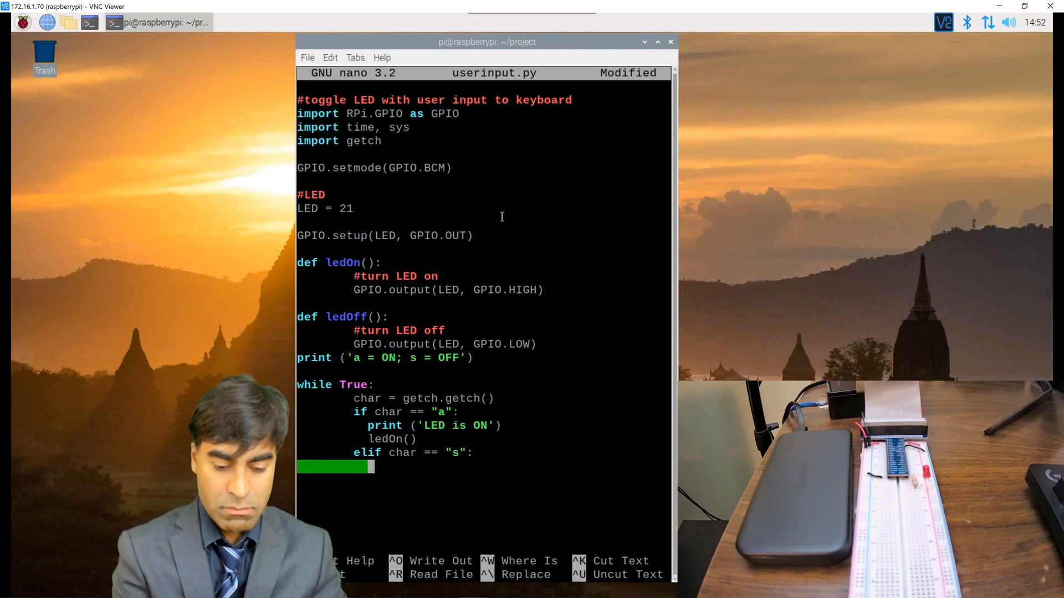
text(print ()
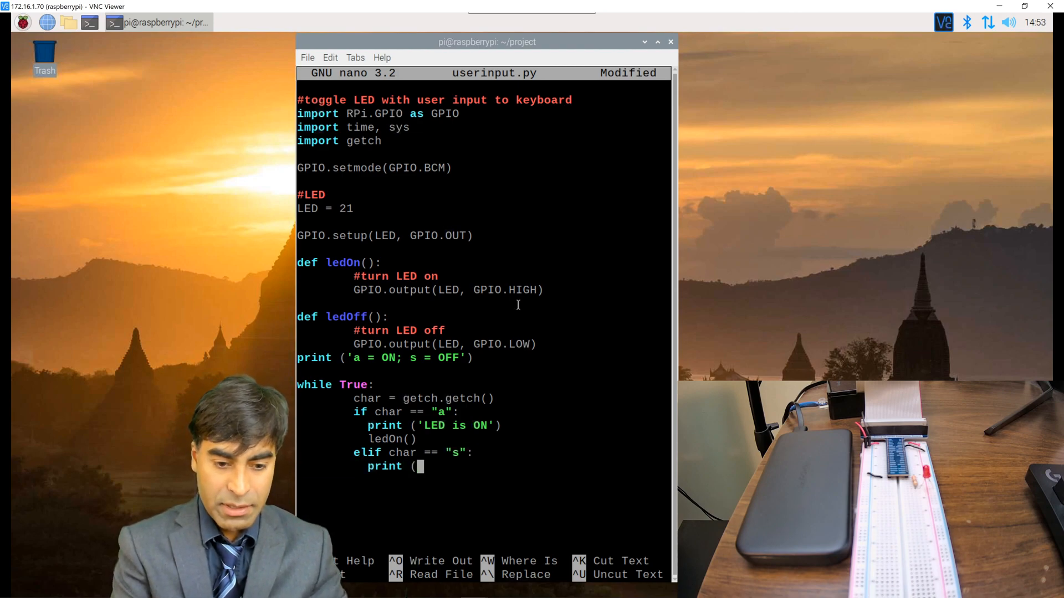
text('LED)
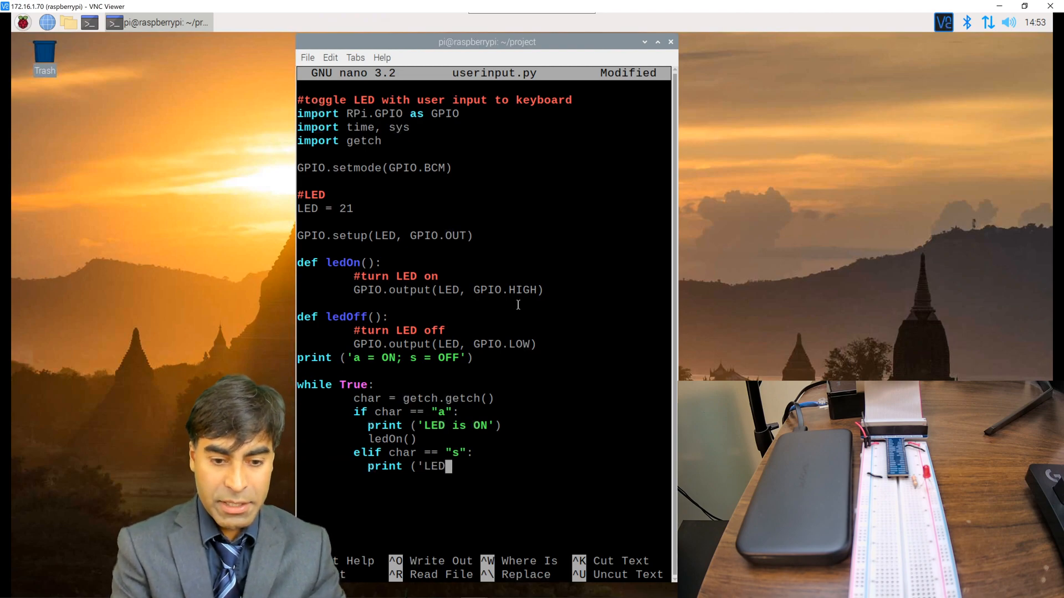
text(is OFF'))
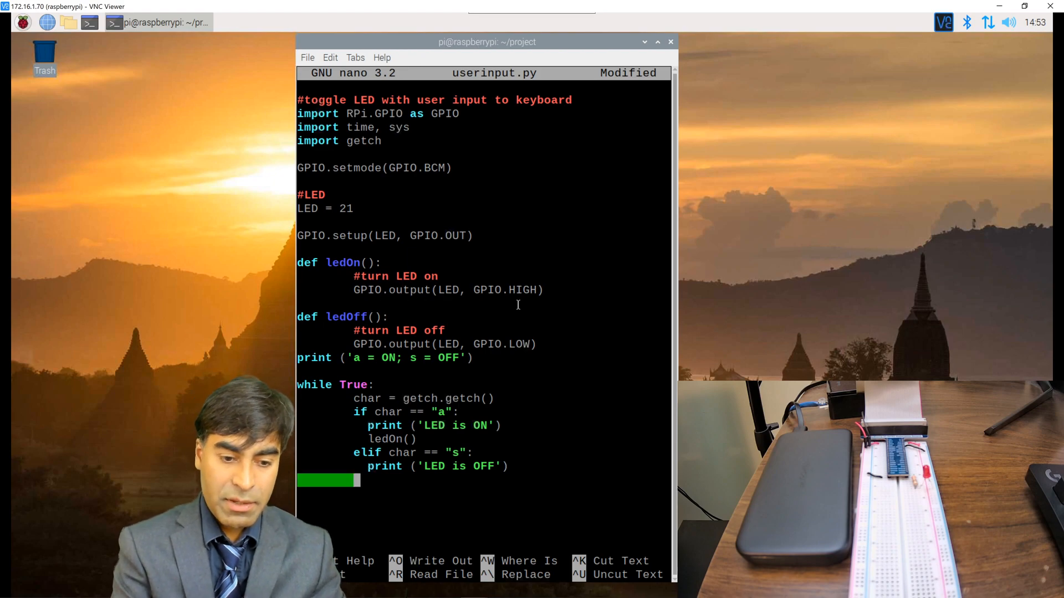
text(led)
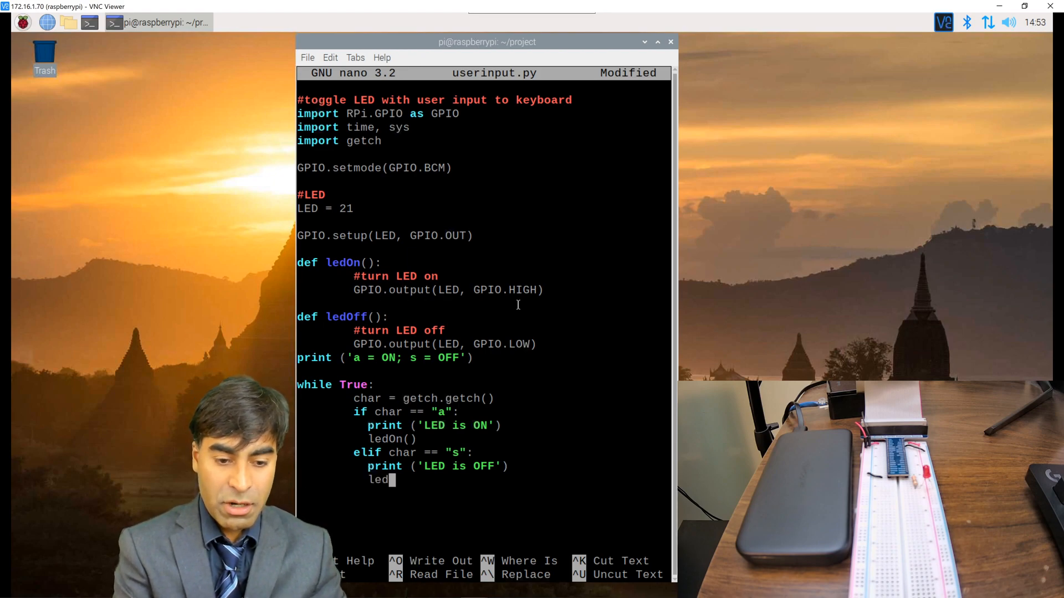
text(Off())
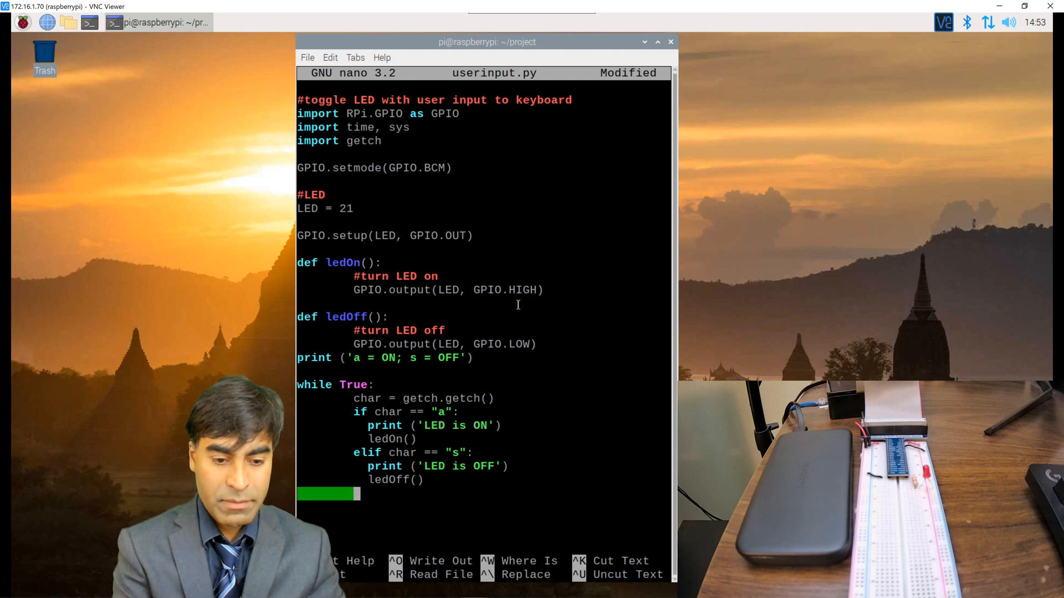
Add an else branch with print('quit') and break, then GPIO.cleanup(), and exit nano.
text(else:)
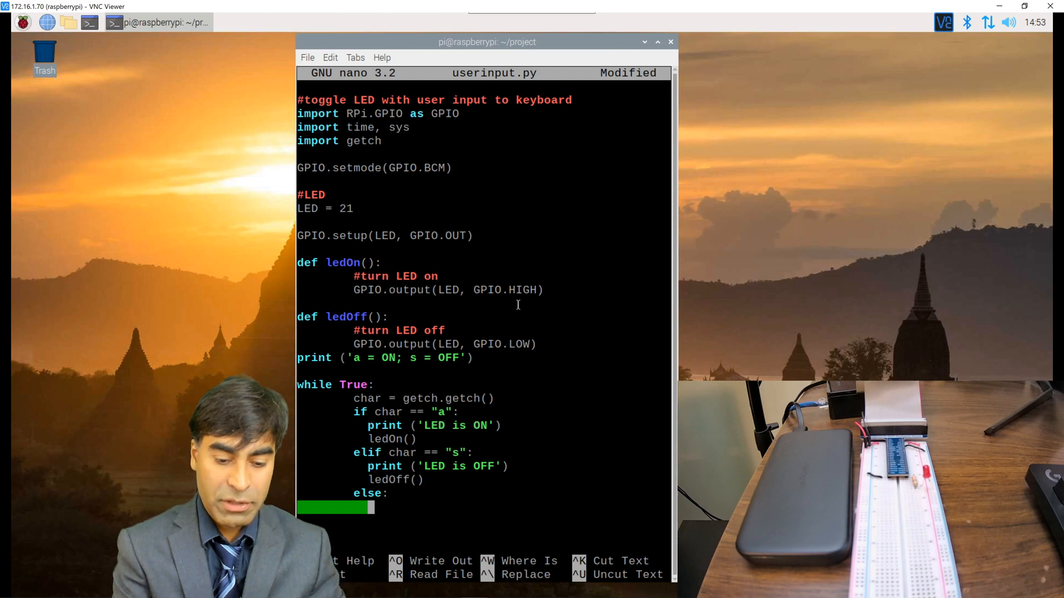
text(print)
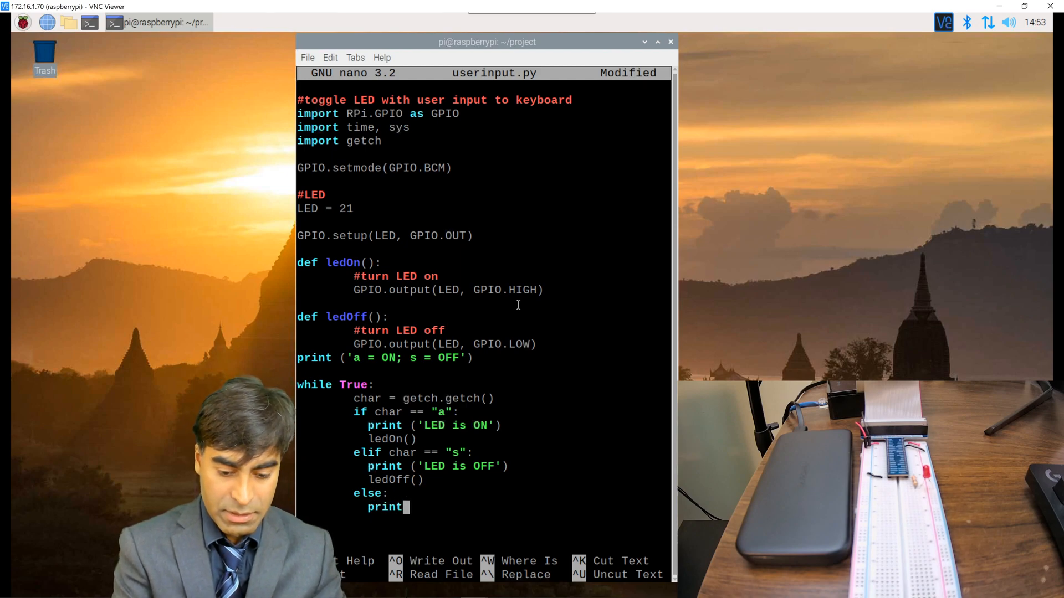
text(()
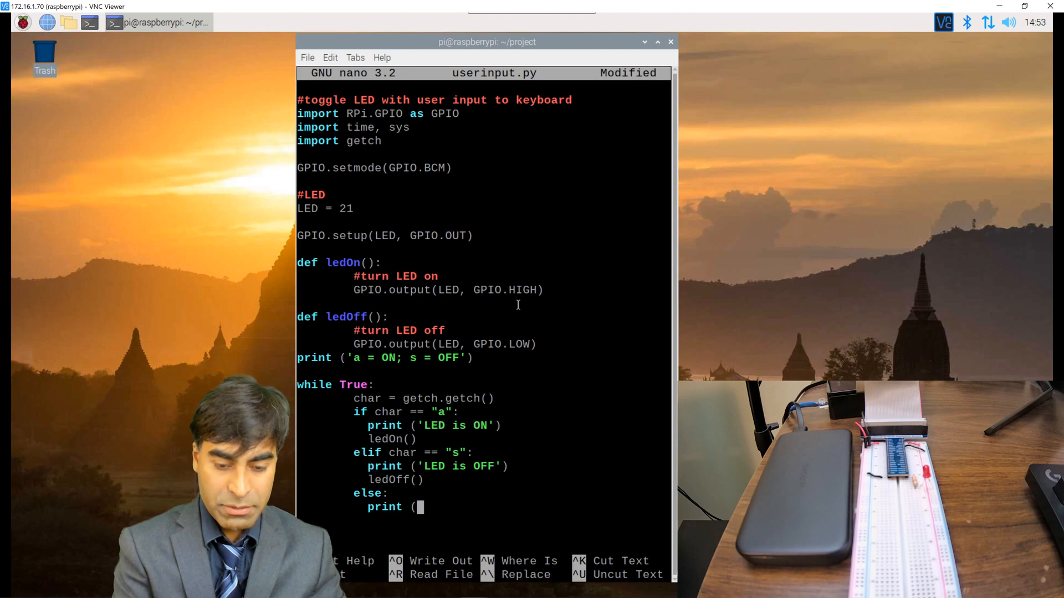
text('quit'))
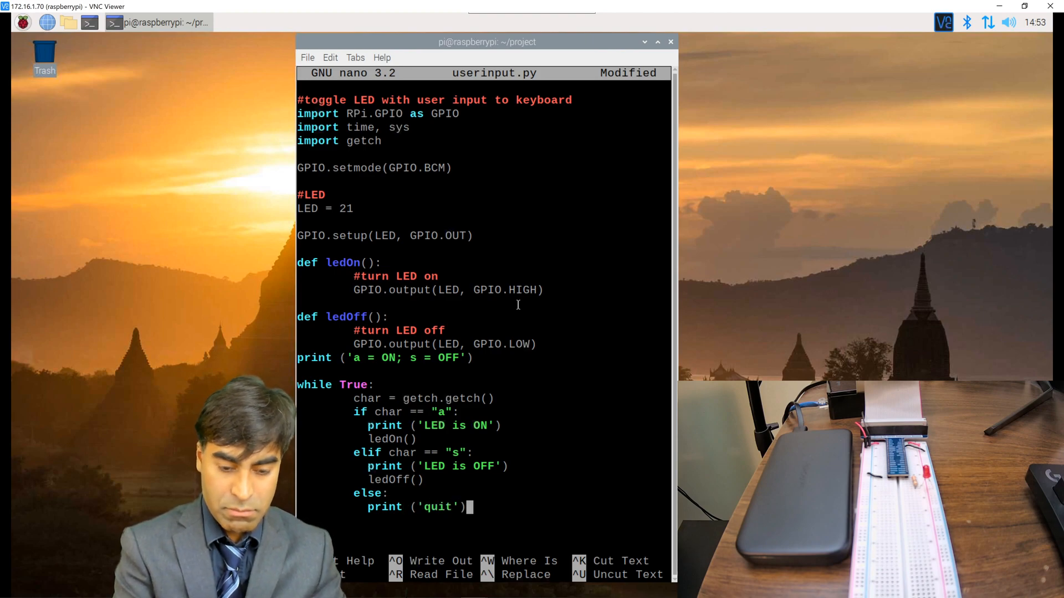
text(bre)
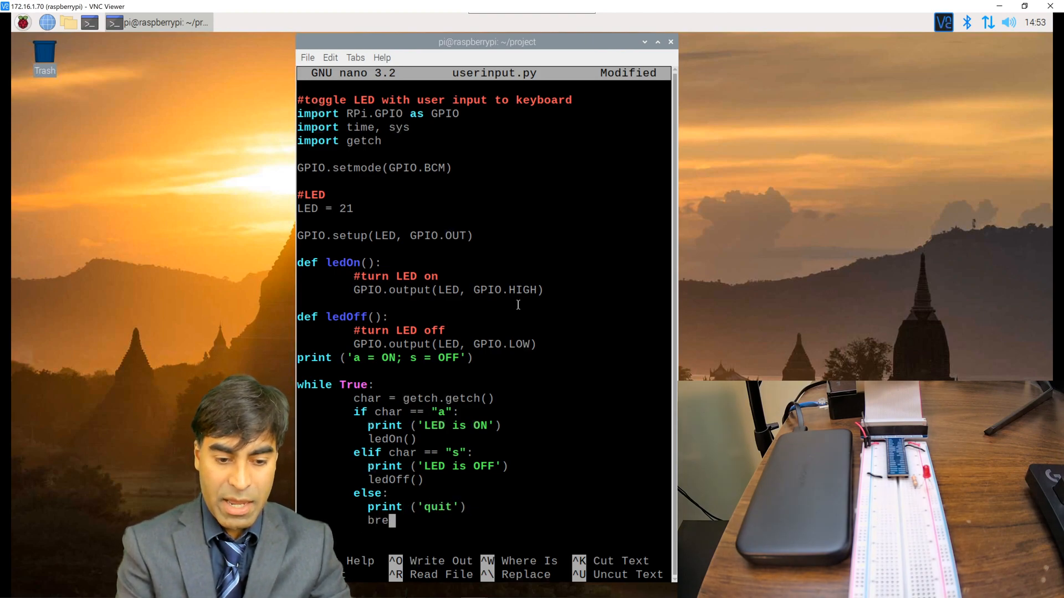
text(ak)
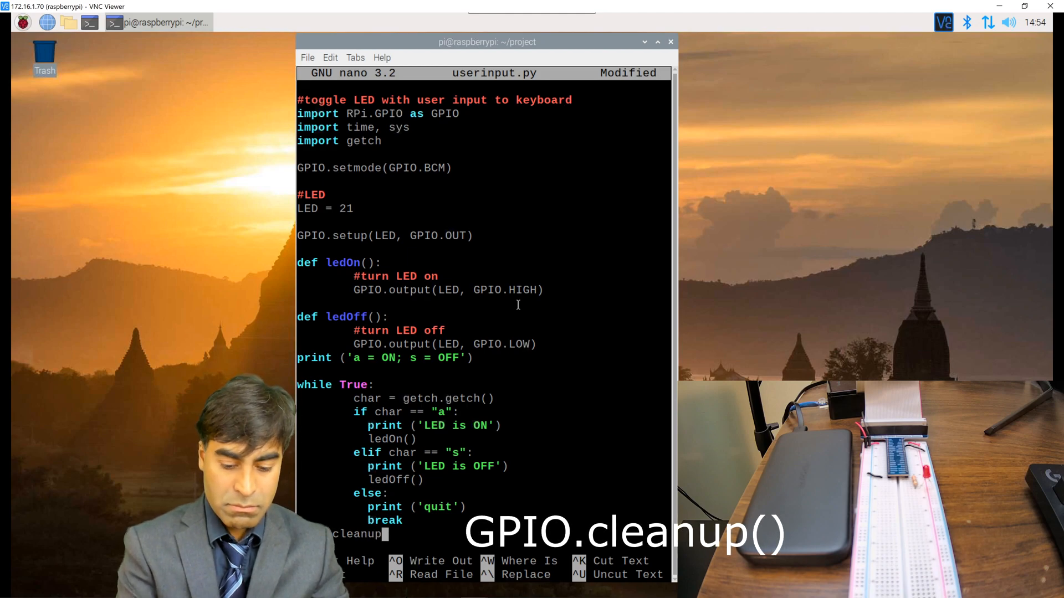
text(())
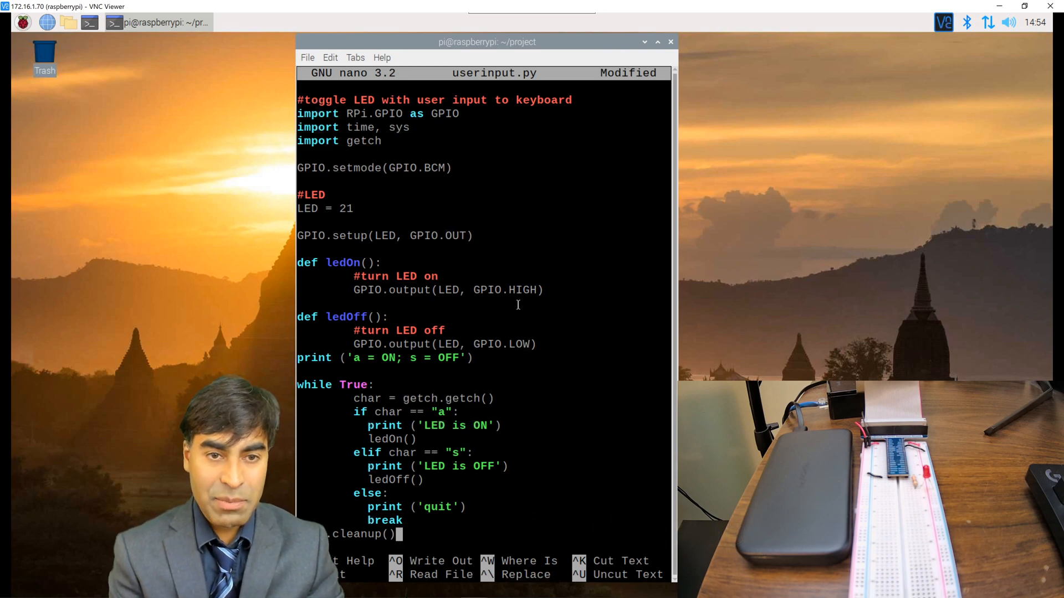
key(ctrl+x)
text(sudo)
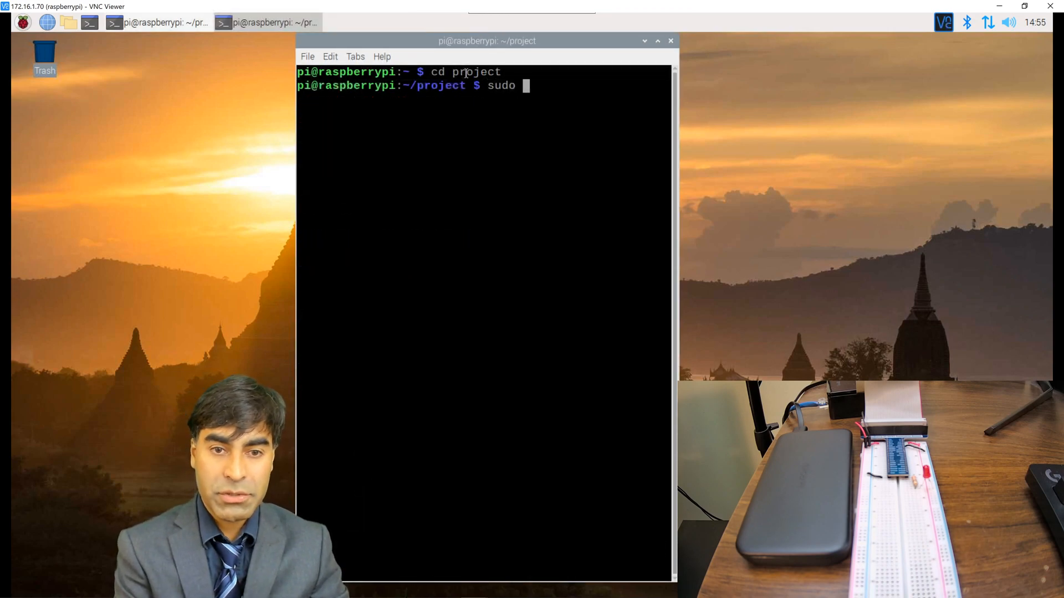
Run sudo python userinput.py and toggle the LED, then quit.
text(python user)
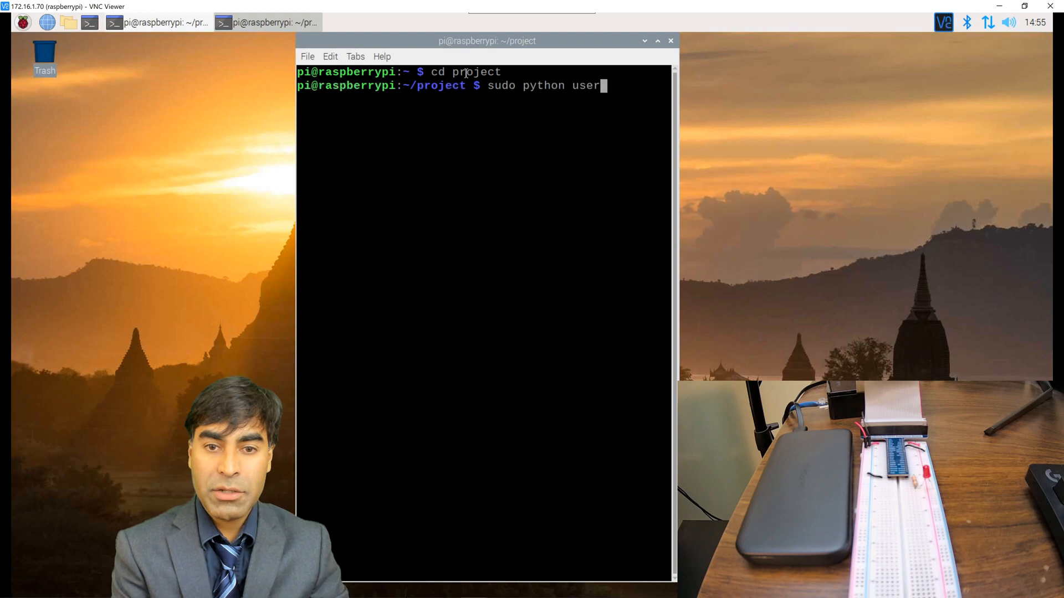
key(Return)
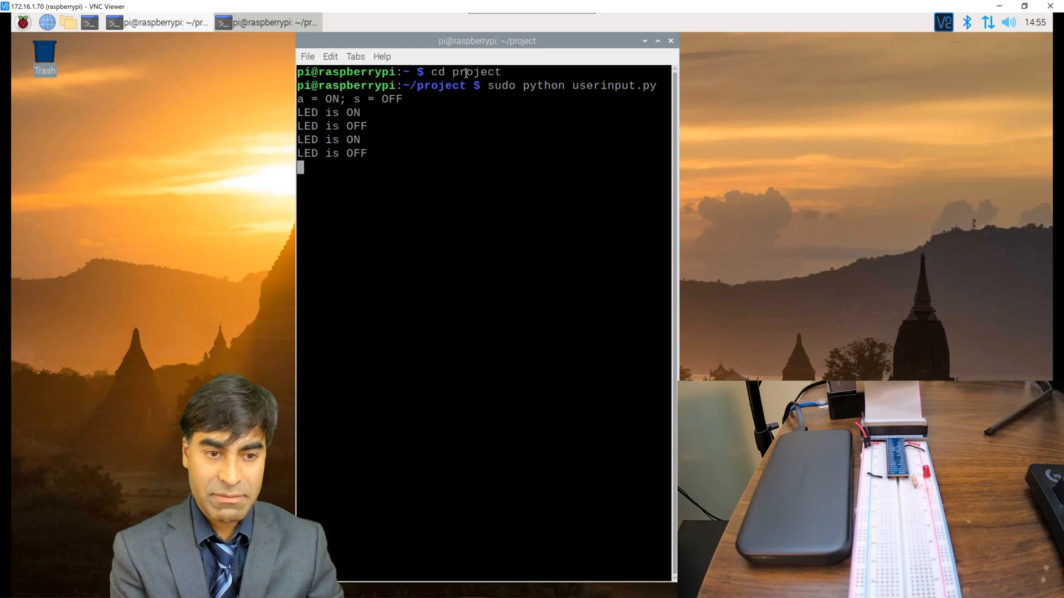
text(quit)
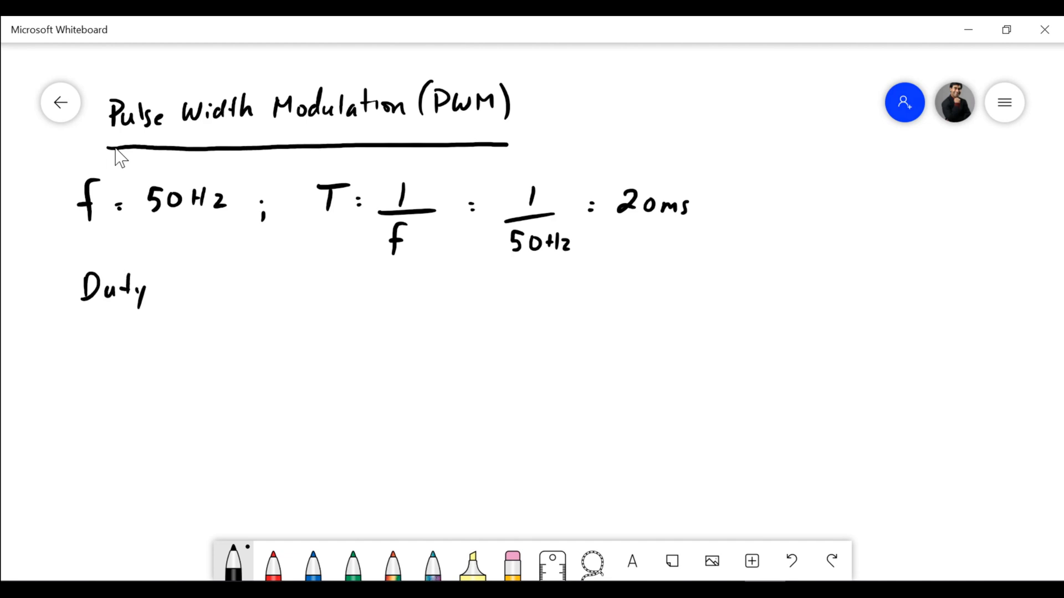
Write the PWM heading with f = 50Hz and T = 1/f = 20ms on the whiteboard.
click(200, 288)
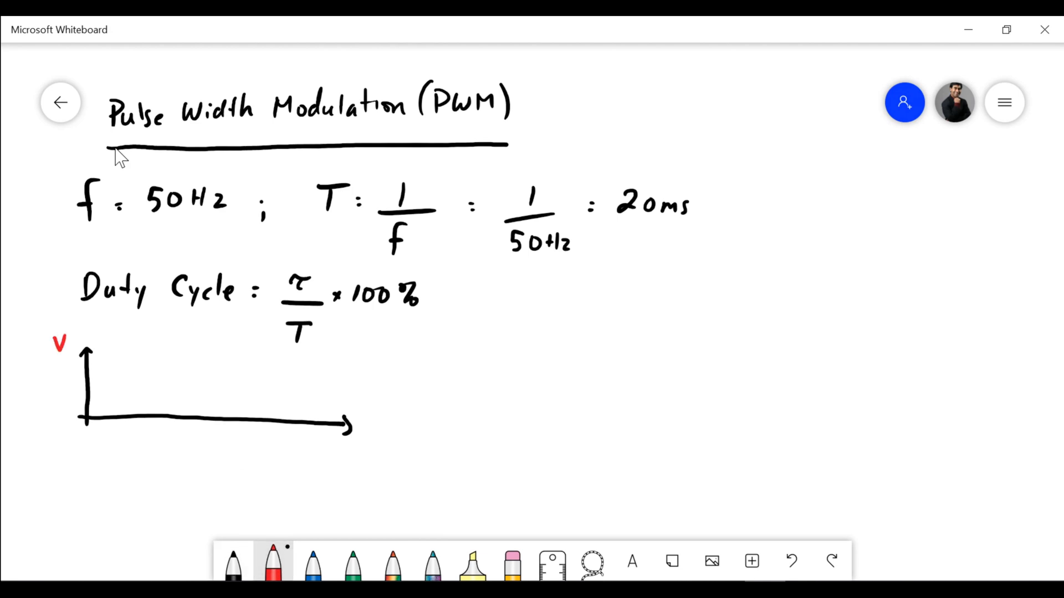
Draw the 100% D.C. line in blue, then return to black ink for a new vertical axis.
click(341, 455)
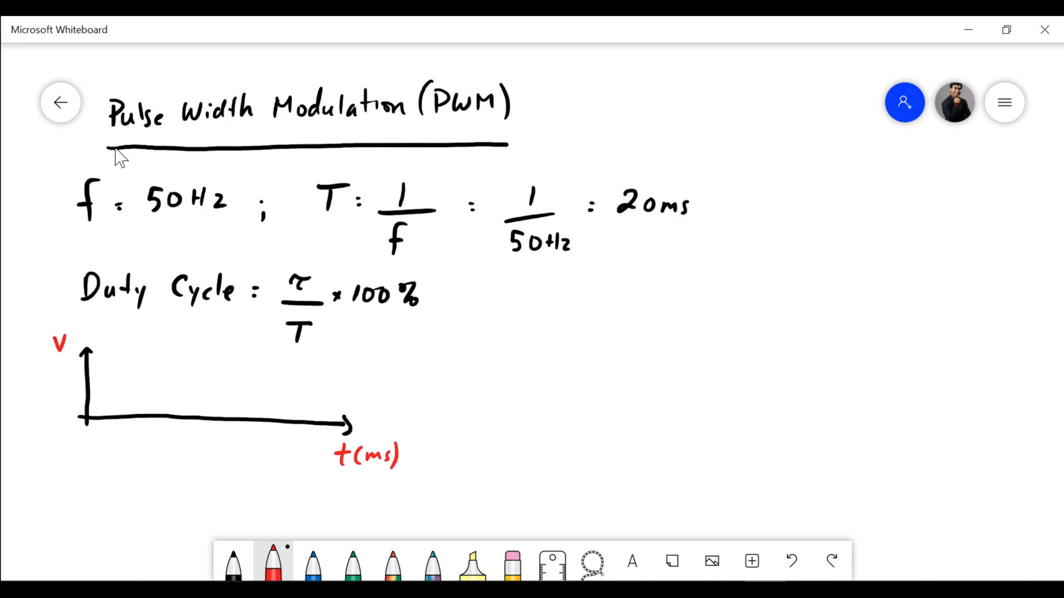
click(312, 561)
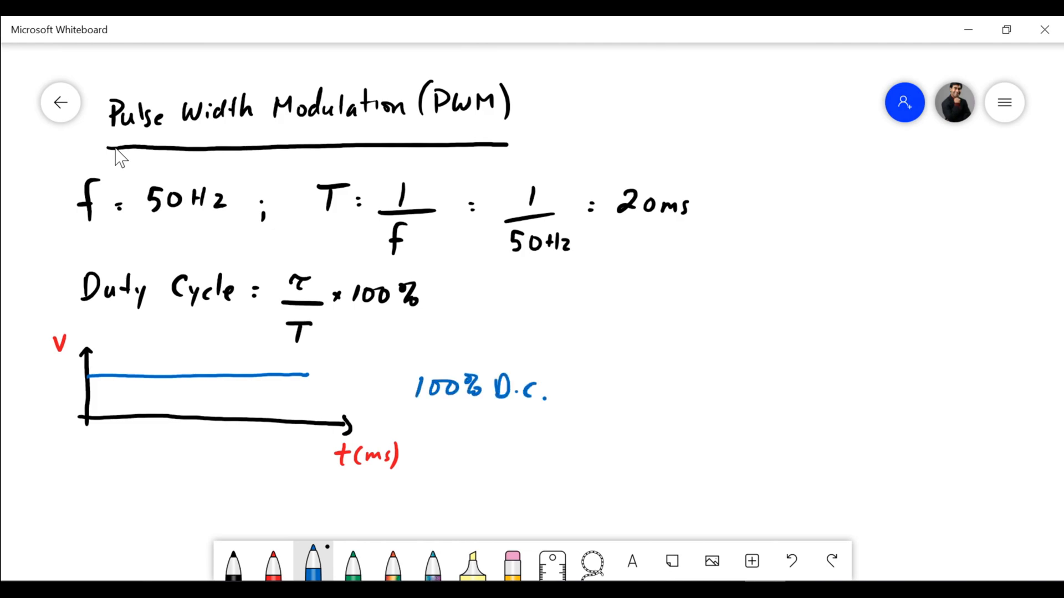
click(33, 377)
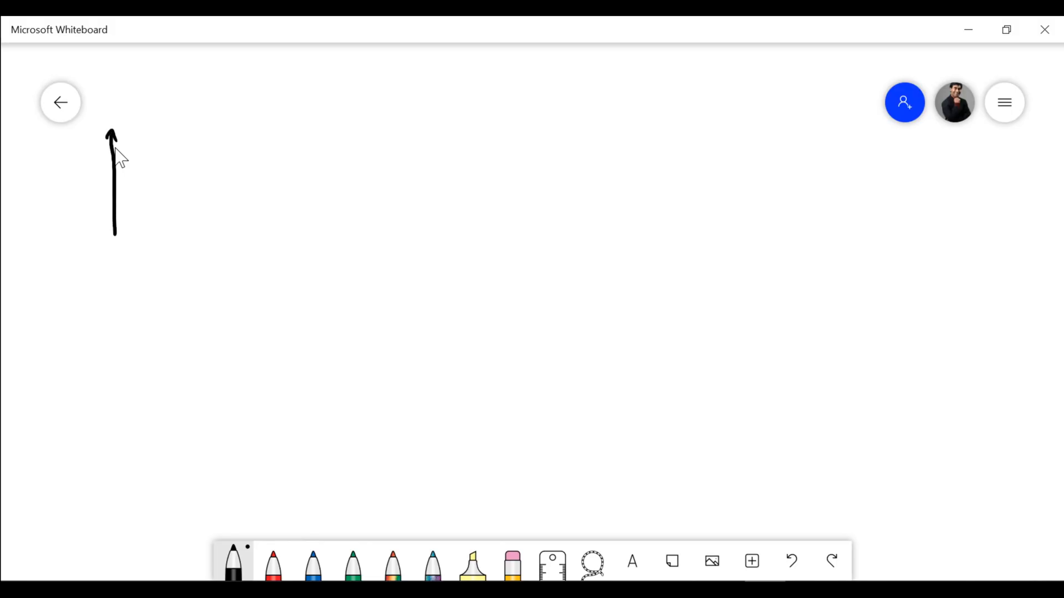
Draw the horizontal axis and label in blue a 5ms pulse in 20ms giving D.C. = 25%.
drag(101, 224, 338, 224)
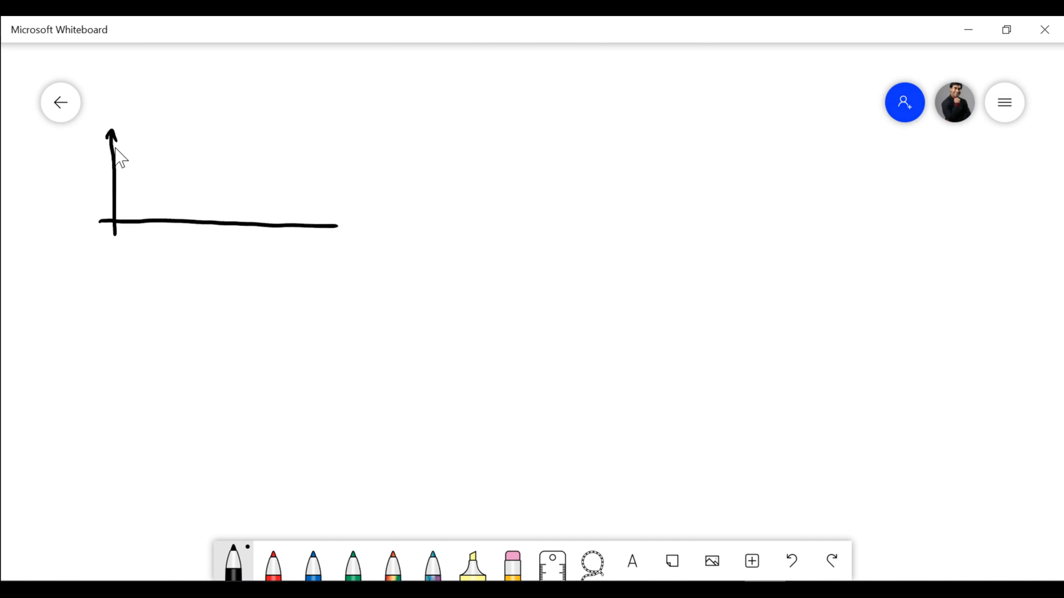
drag(333, 226, 343, 226)
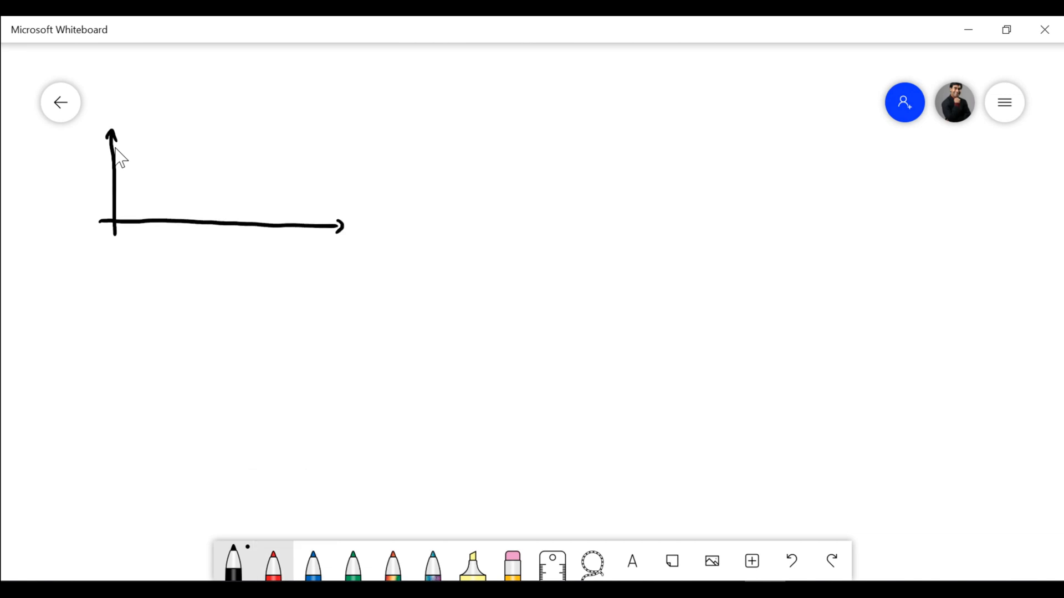
click(273, 562)
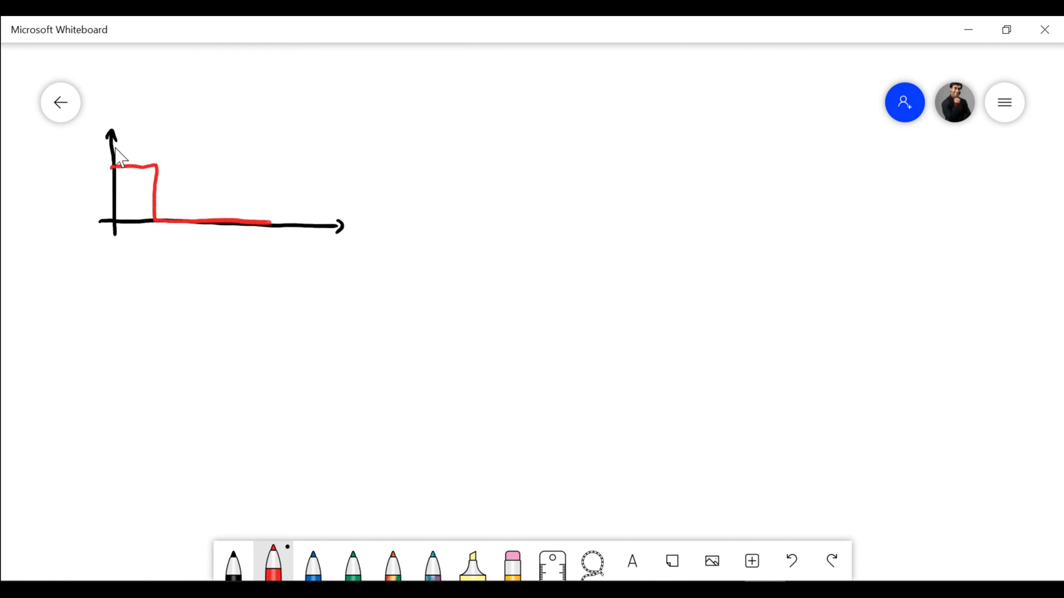
click(313, 562)
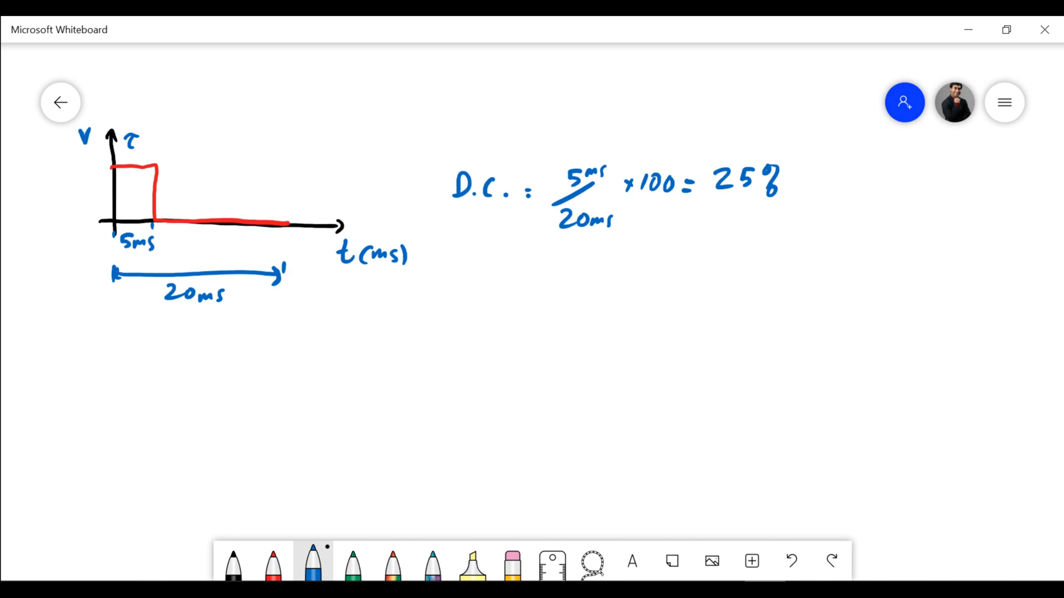
click(233, 561)
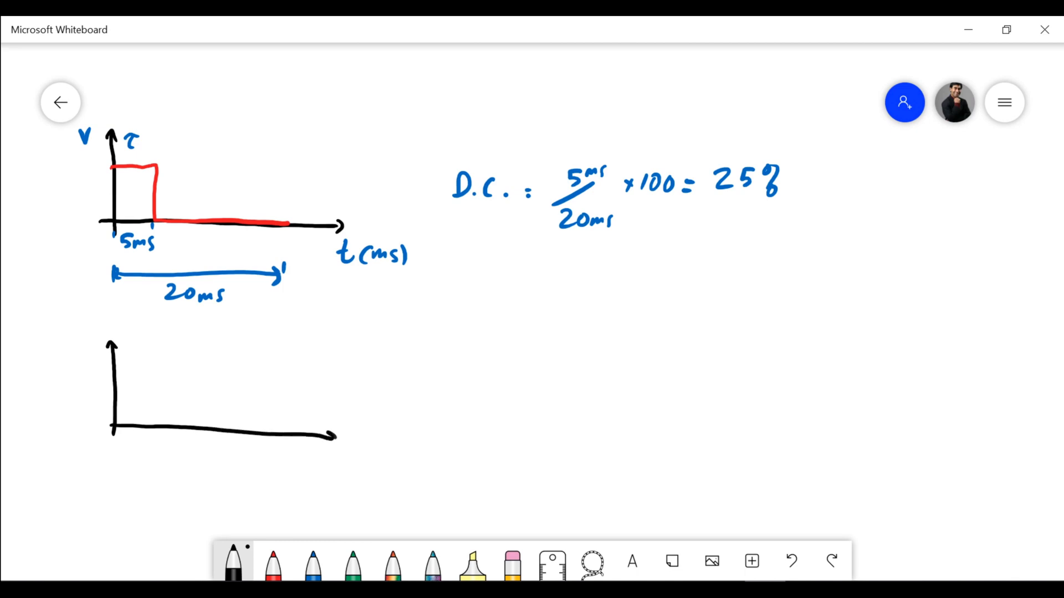
Label the axes, draw a red 10ms pulse in 20ms, and write D.C = 10ms/20ms × 100 = 50%.
click(313, 561)
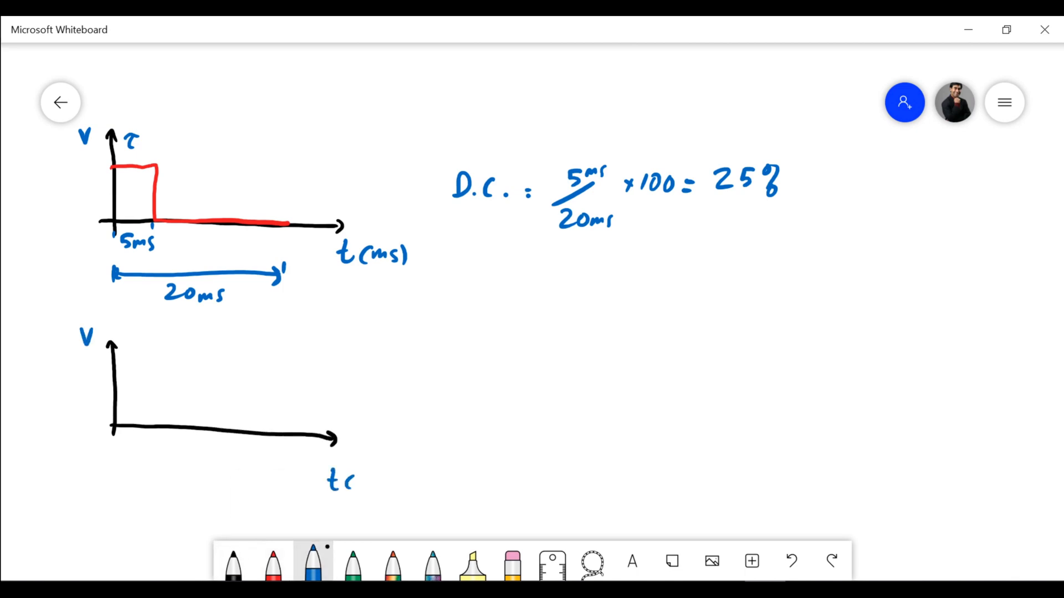
text((ms))
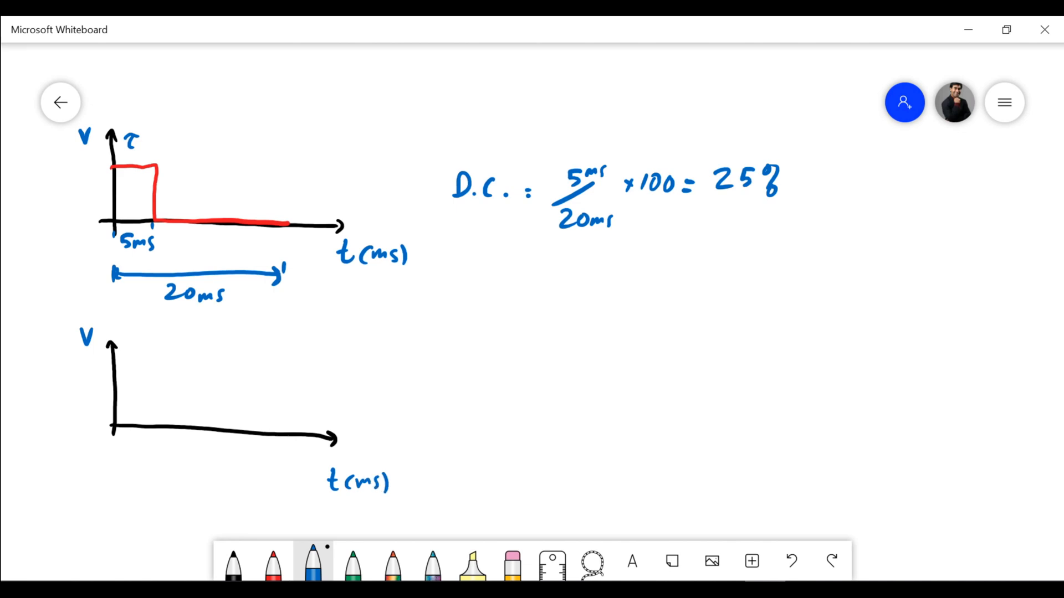
click(274, 561)
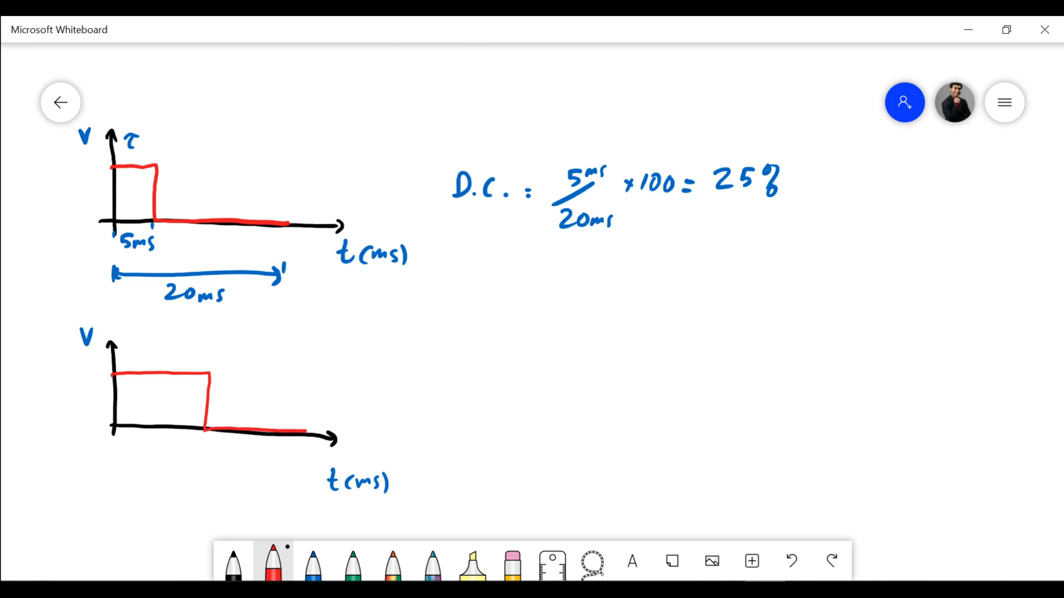
click(312, 561)
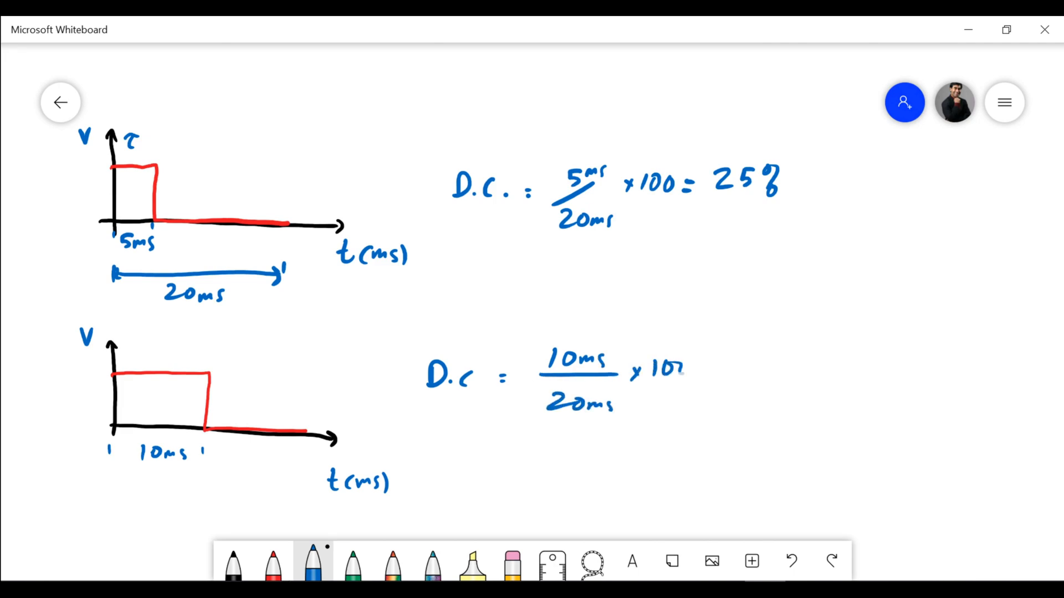
text(= 50%)
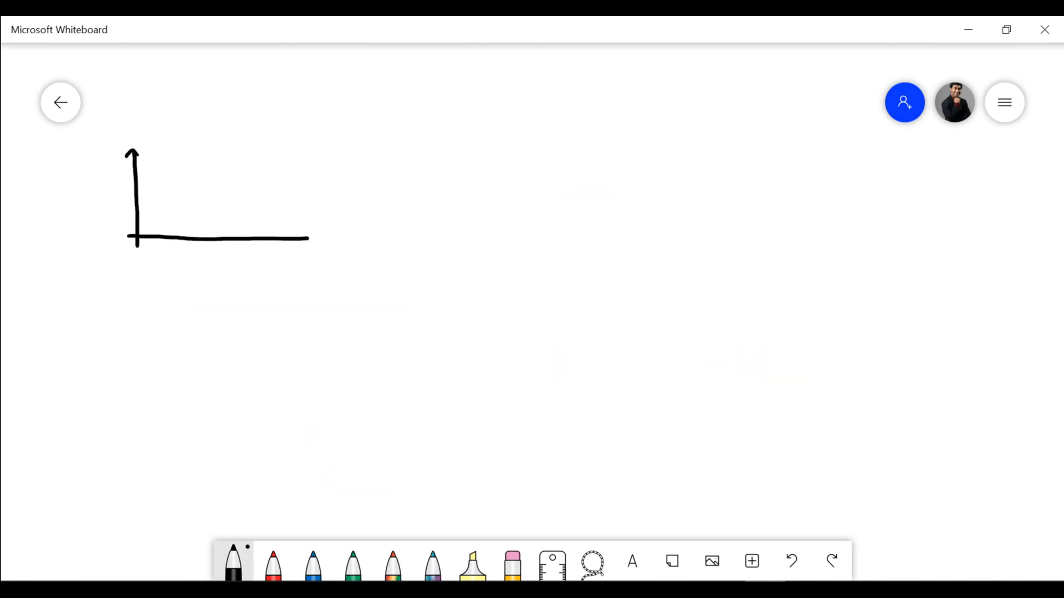
Draw the horizontal time axis and switch to red ink for the wider pulse.
drag(305, 237, 384, 241)
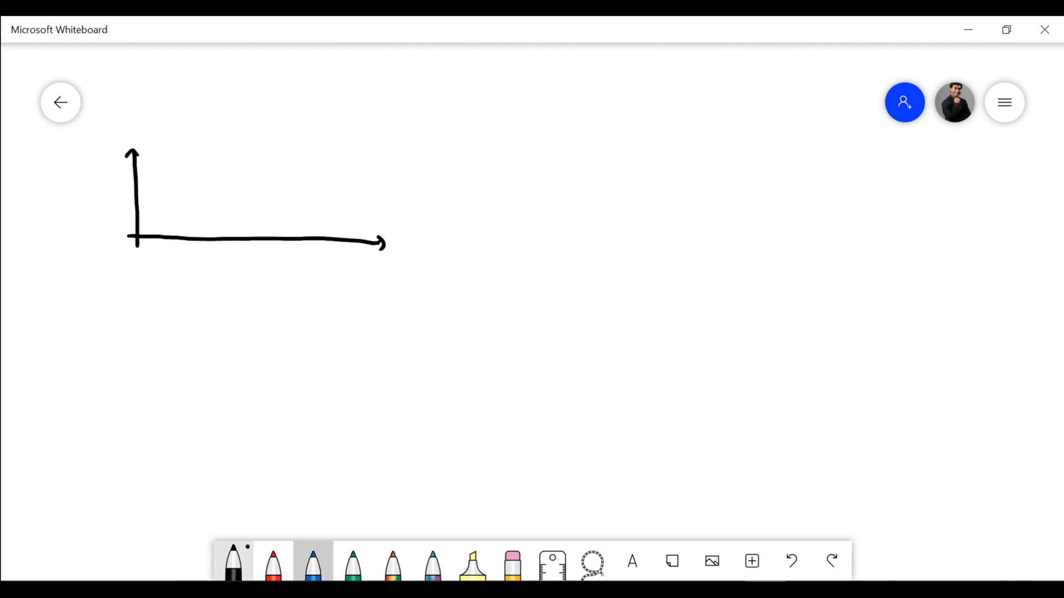
click(312, 561)
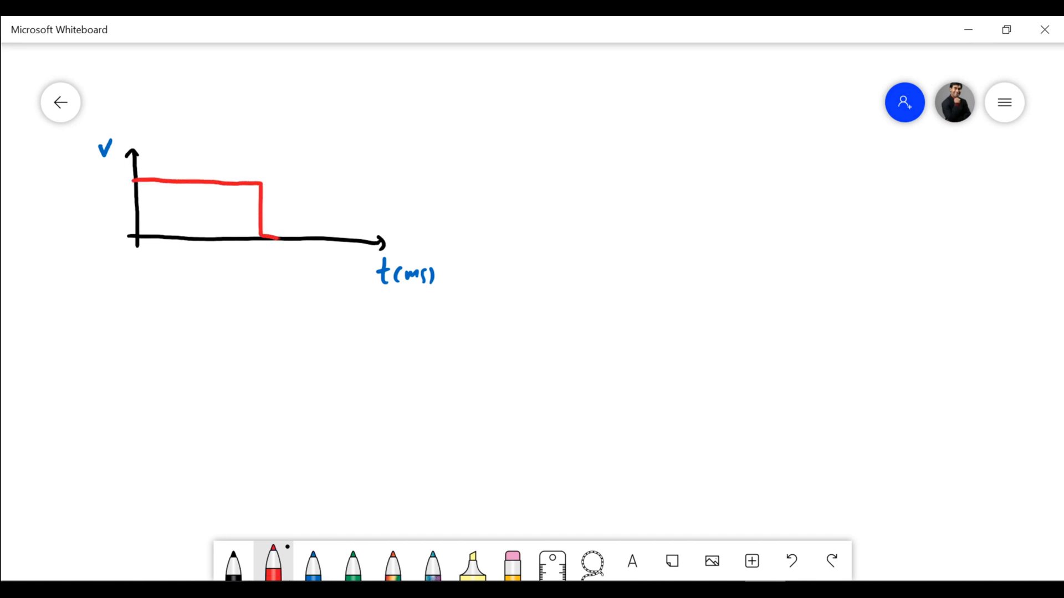
click(313, 561)
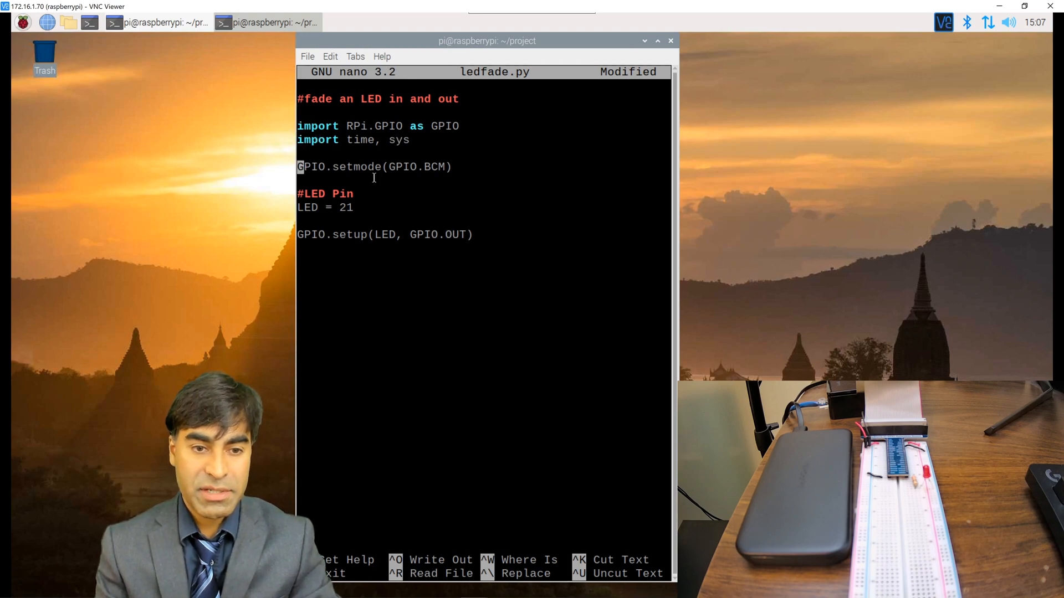
Add the comment '#set pin 21 to Freq 50Hz' below the GPIO.setup line.
click(301, 207)
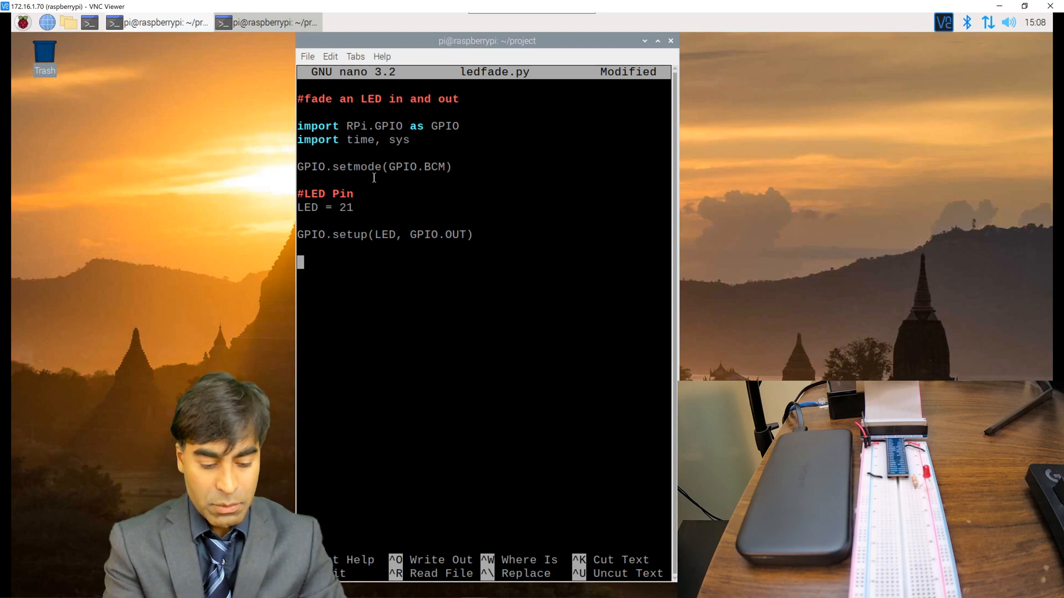
text(#set)
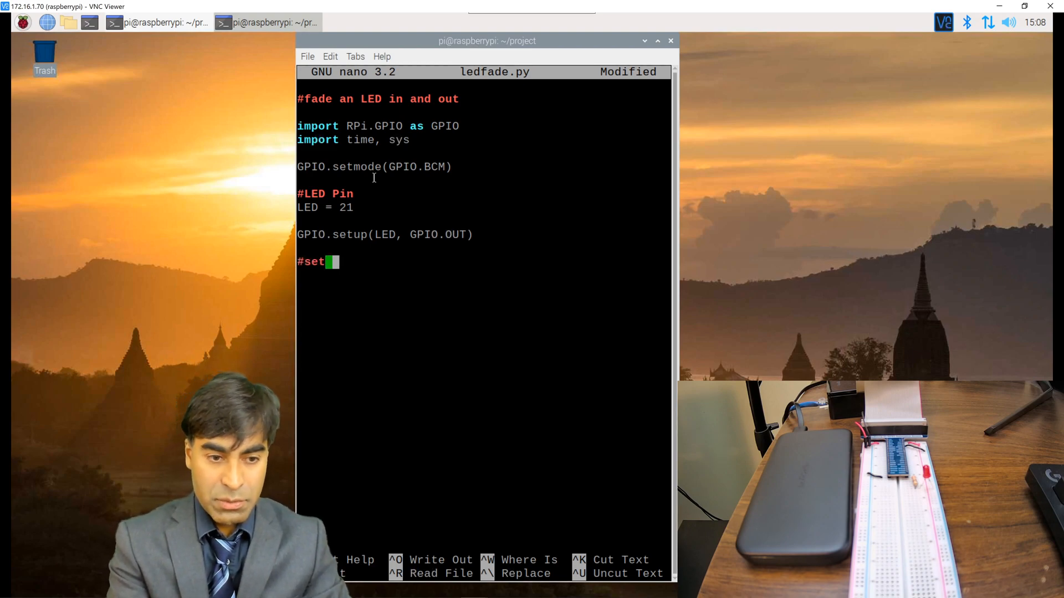
text(pin)
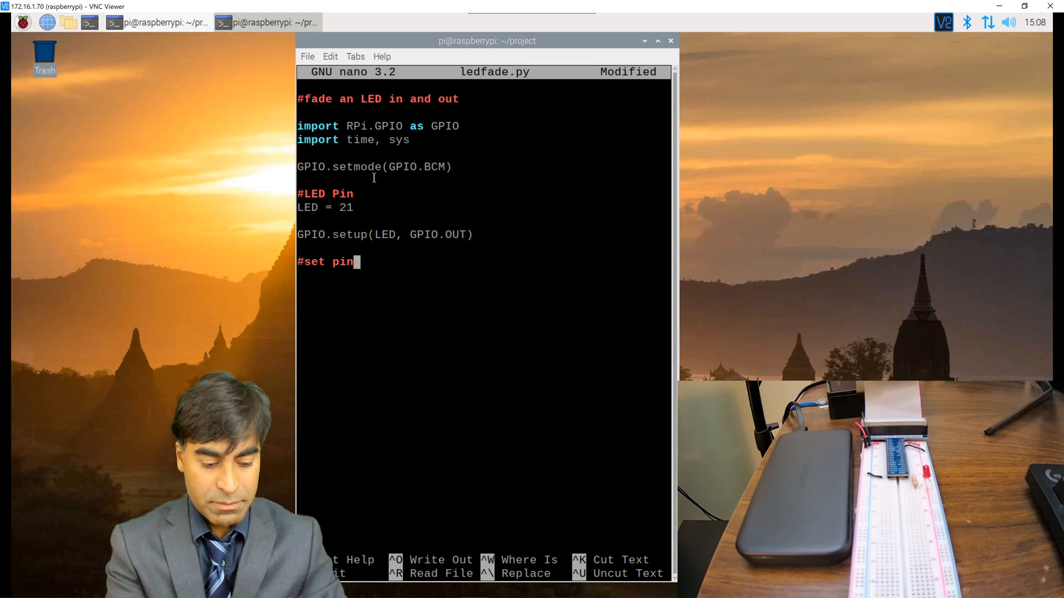
text(21 to)
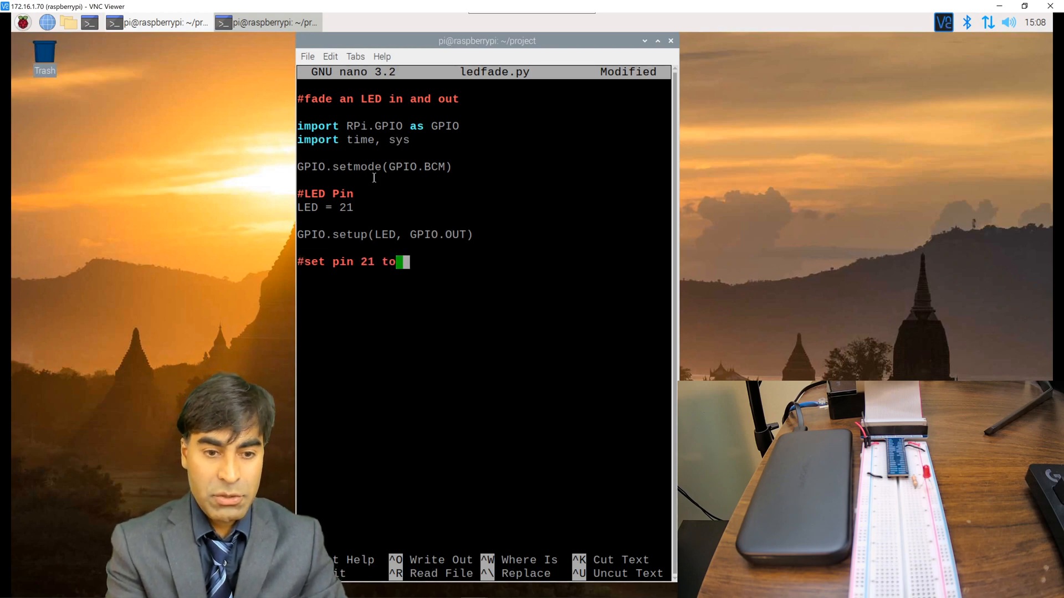
text(Freq)
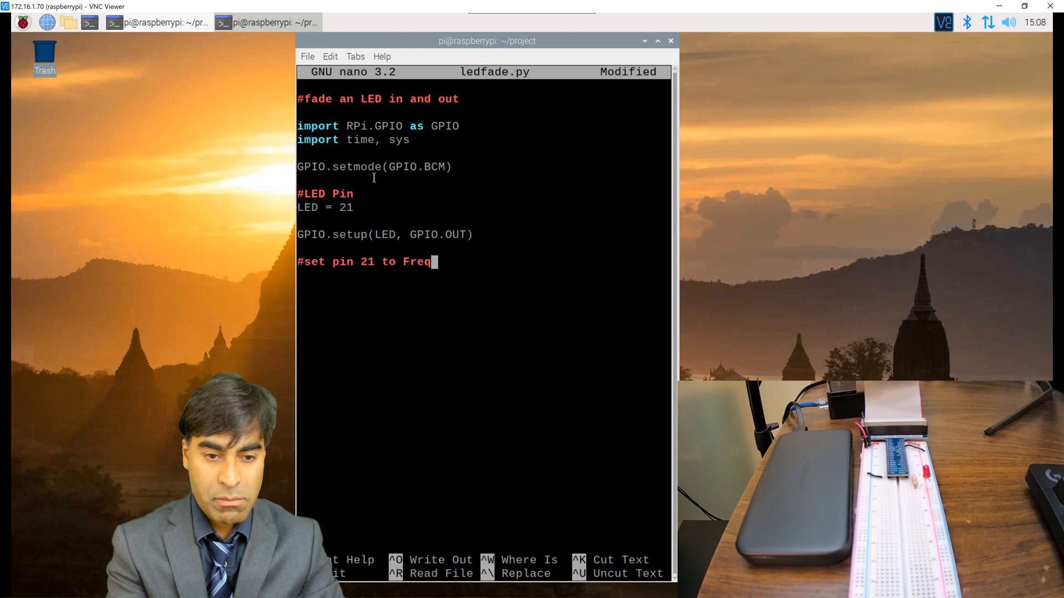
text(50Hz)
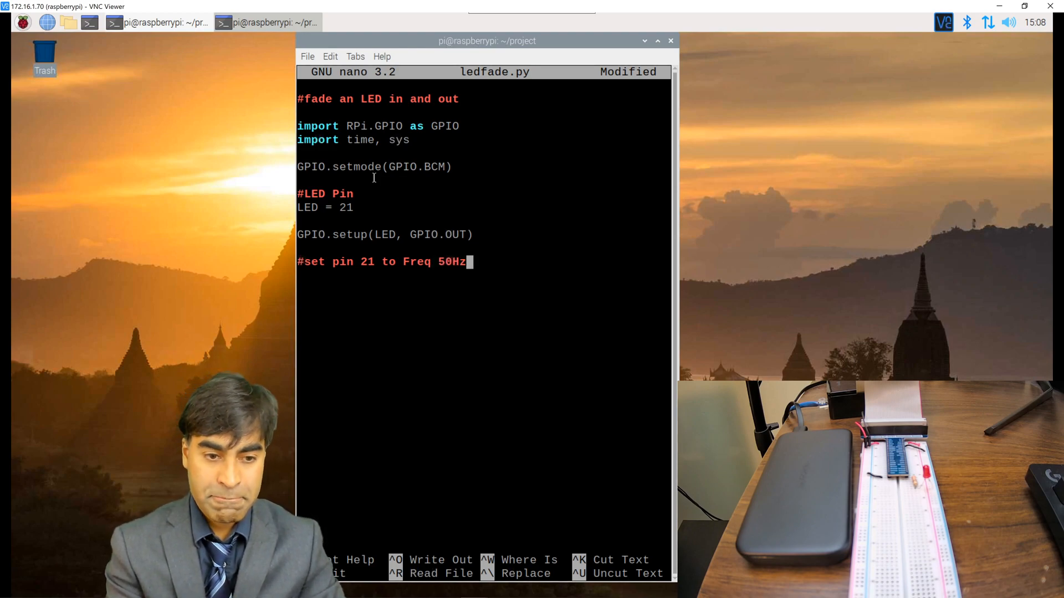
key(Return)
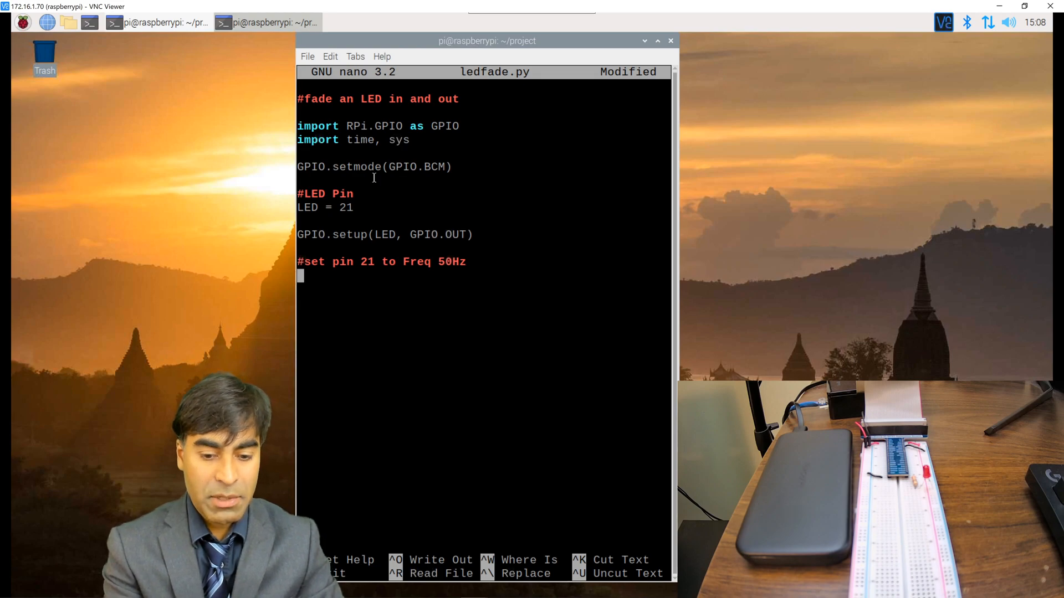
Create ledFade = GPIO.PWM(21, 50) as a 50 Hz PWM on pin 21.
text(ledFade)
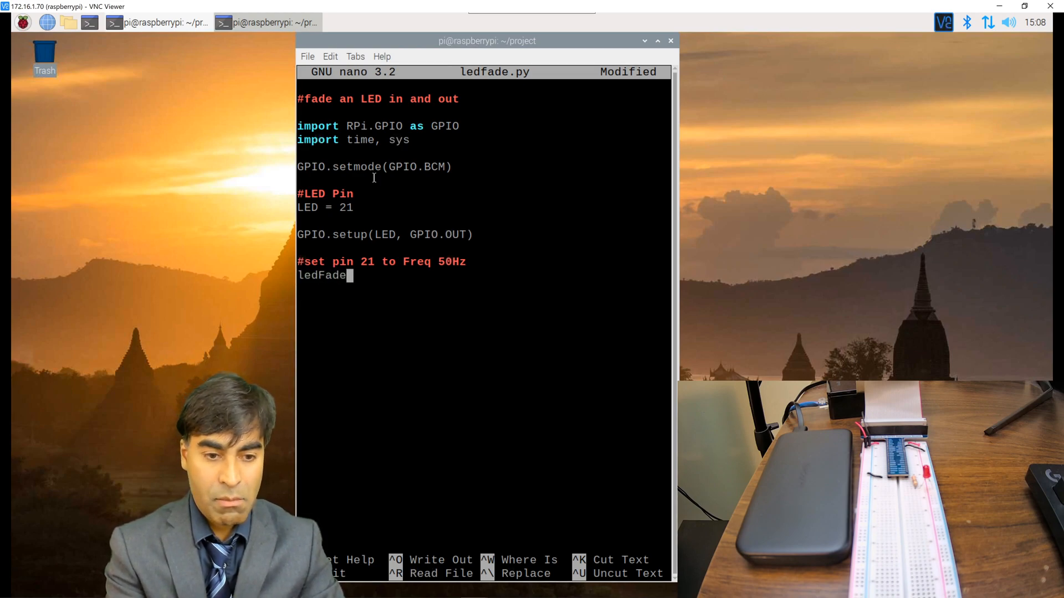
text(= GPI)
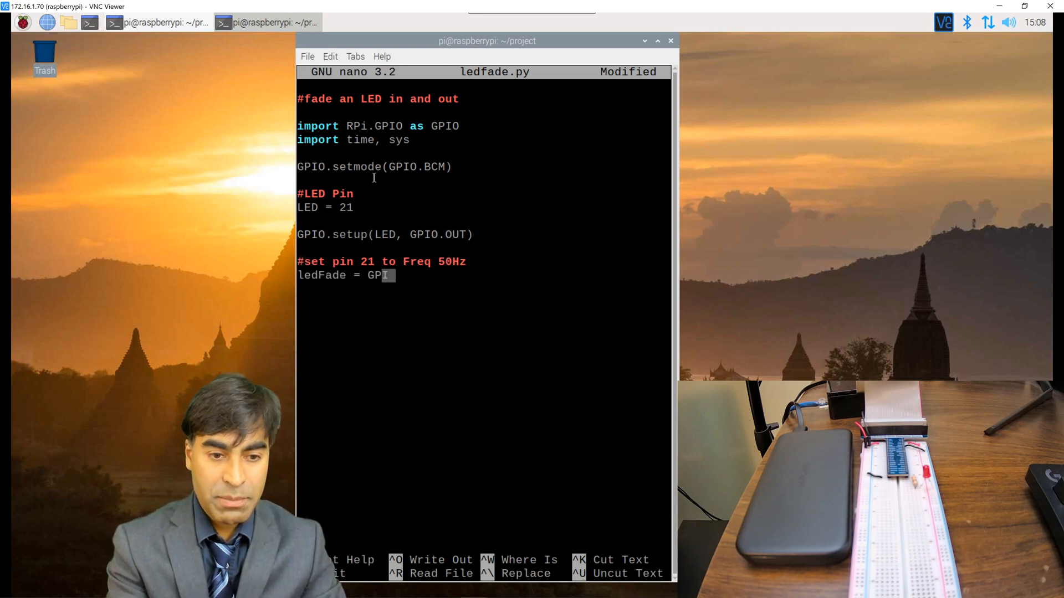
text(O.PW)
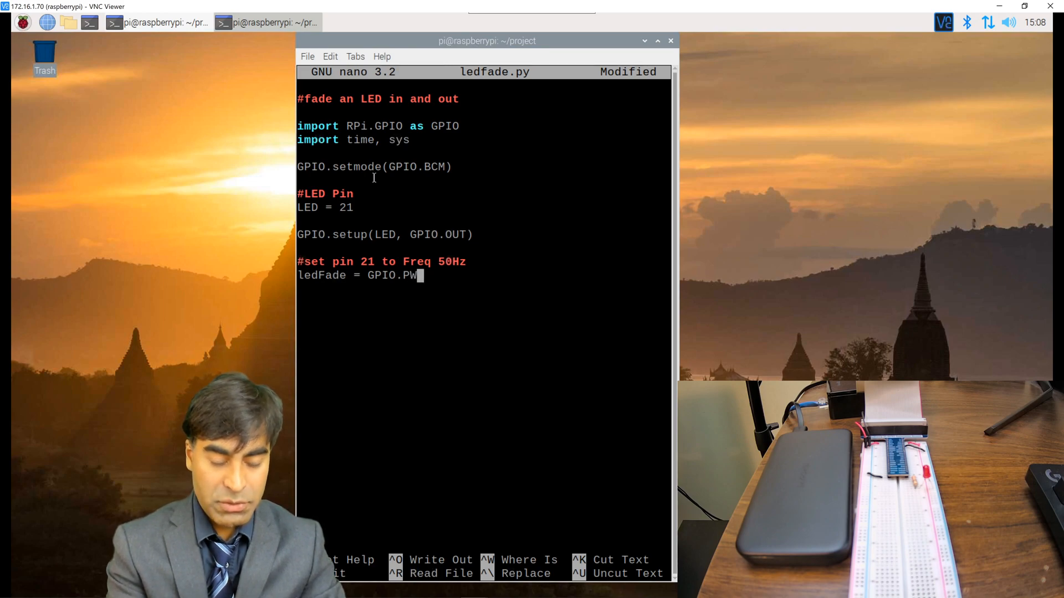
text(M()
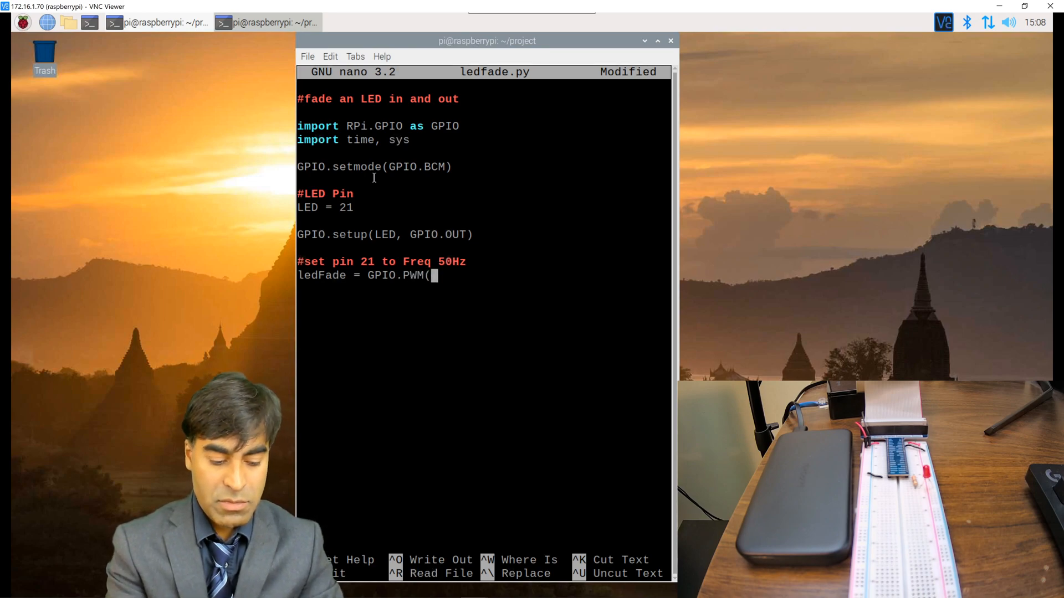
text(21,)
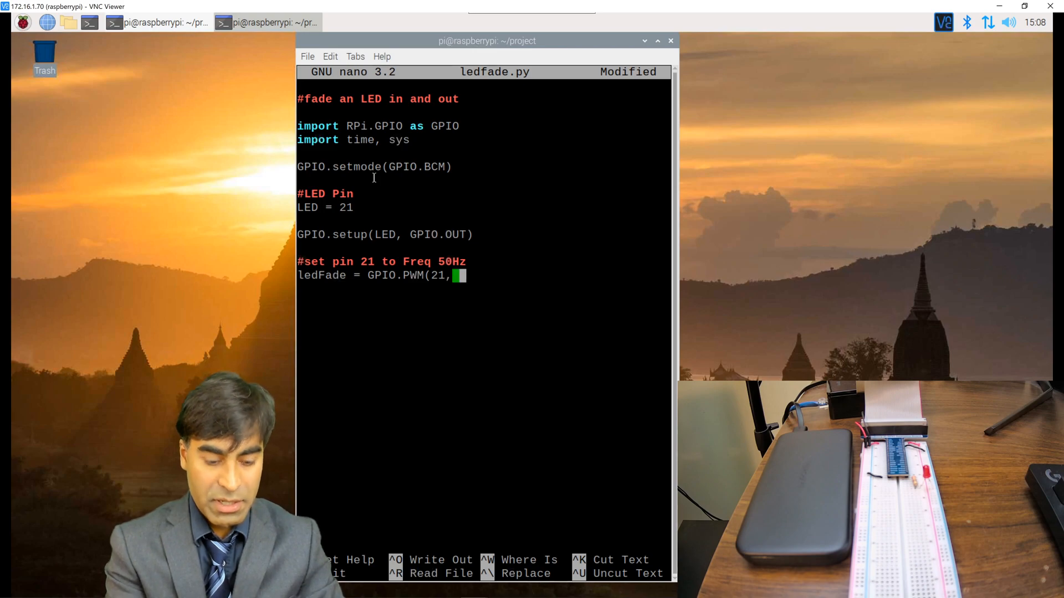
text(50))
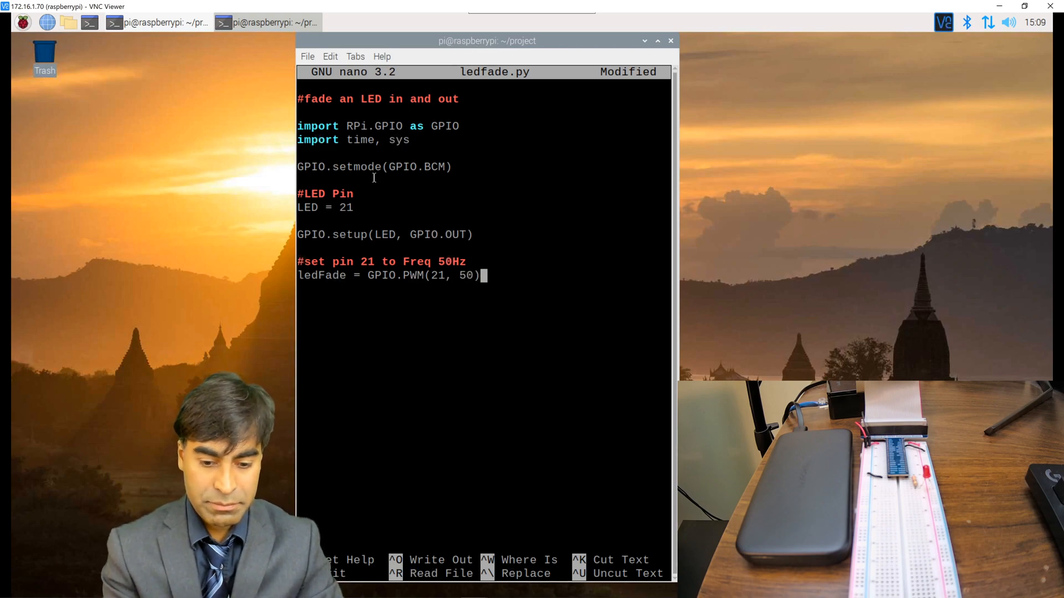
key(Return)
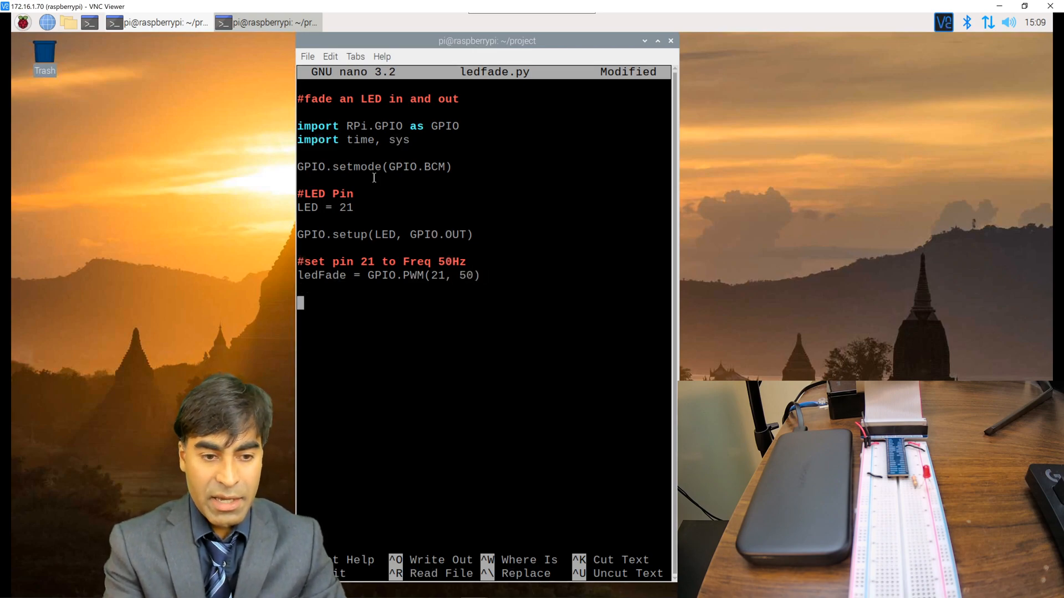
Start the PWM at zero duty cycle with ledFade.start(0).
text(ledFade)
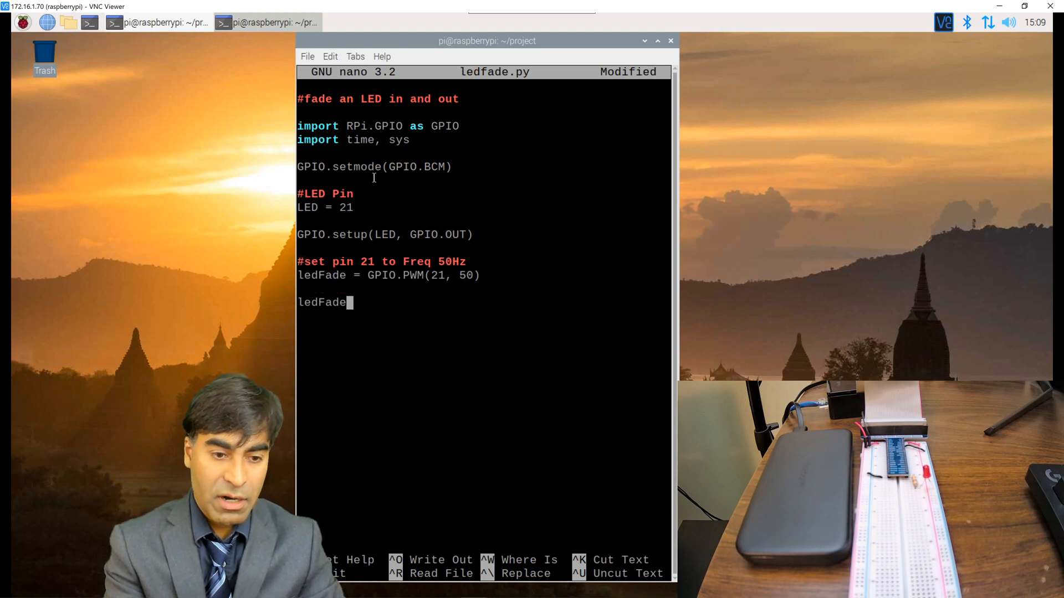
text(.start)
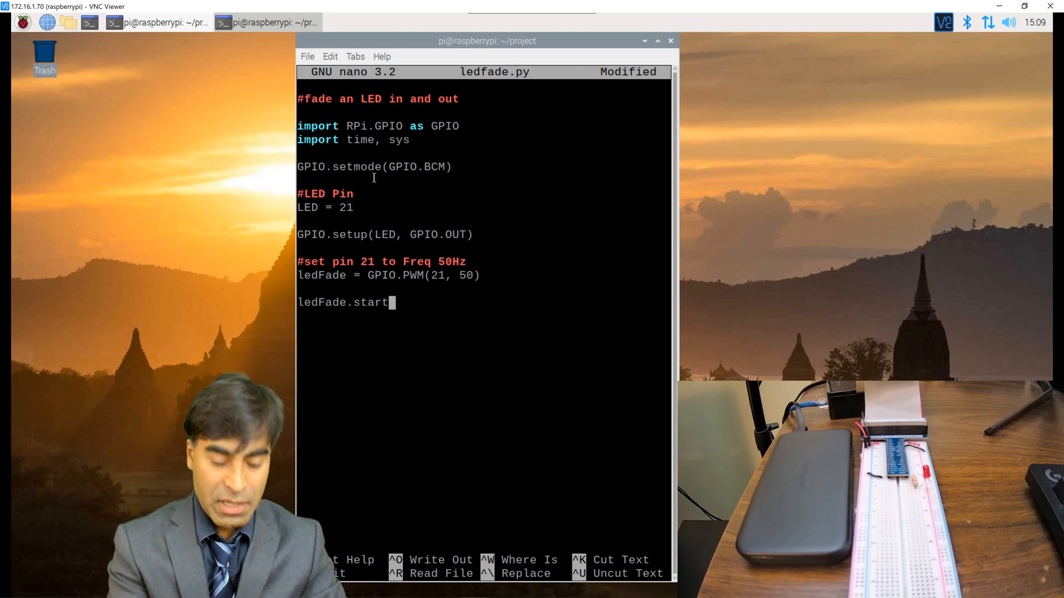
text((0))
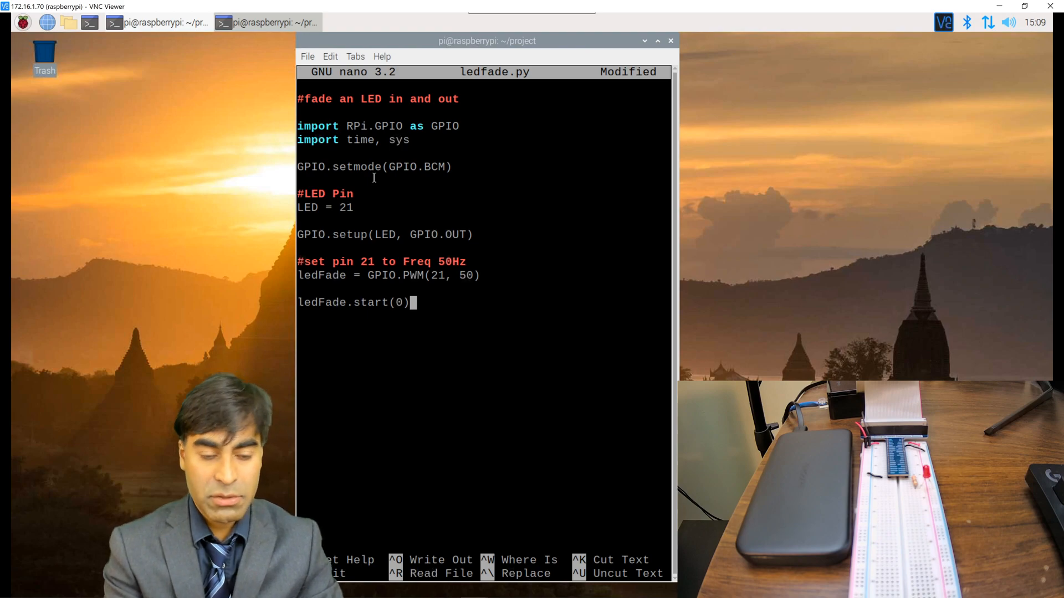
key(Return)
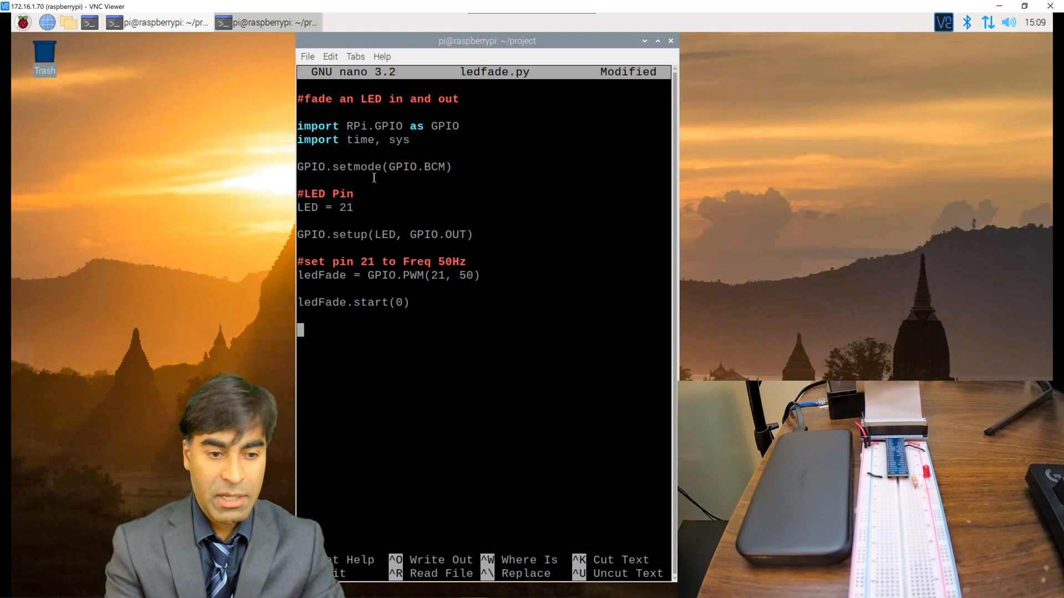
Begin a while True loop containing for x in range(100):.
text(while True:)
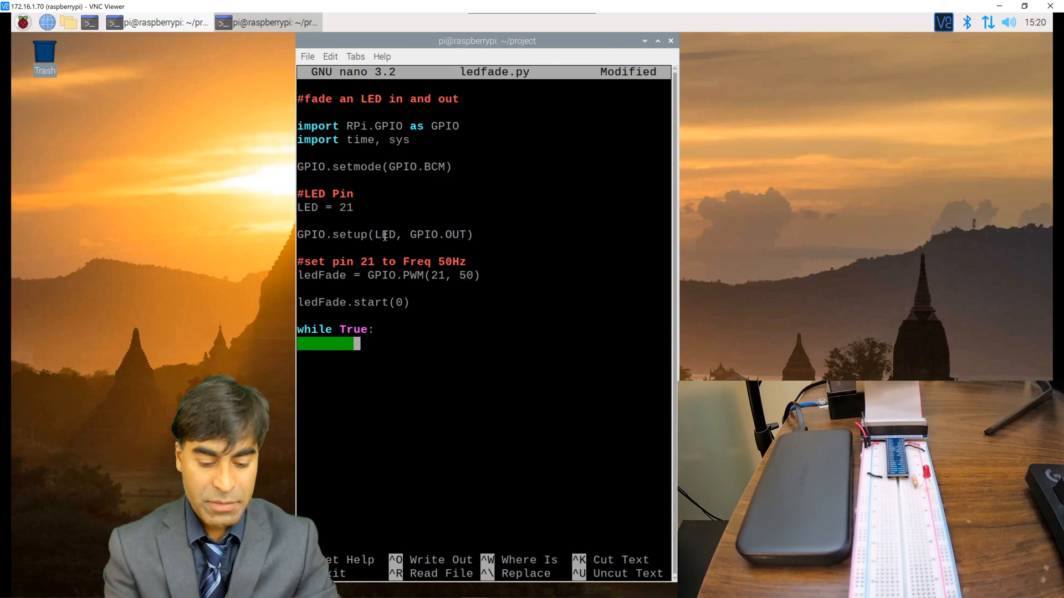
text(for x in)
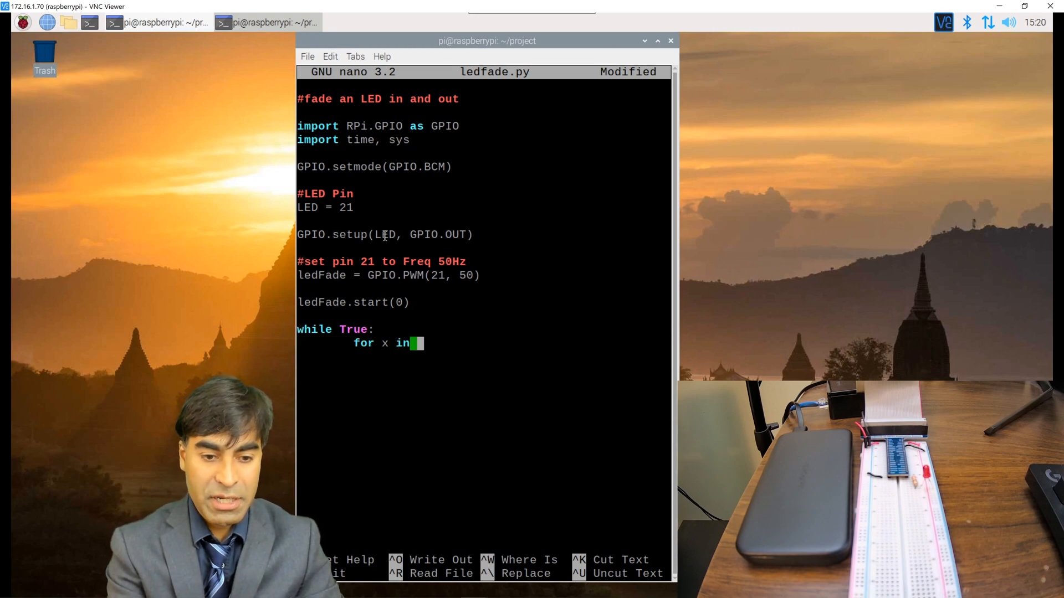
text(range(100)
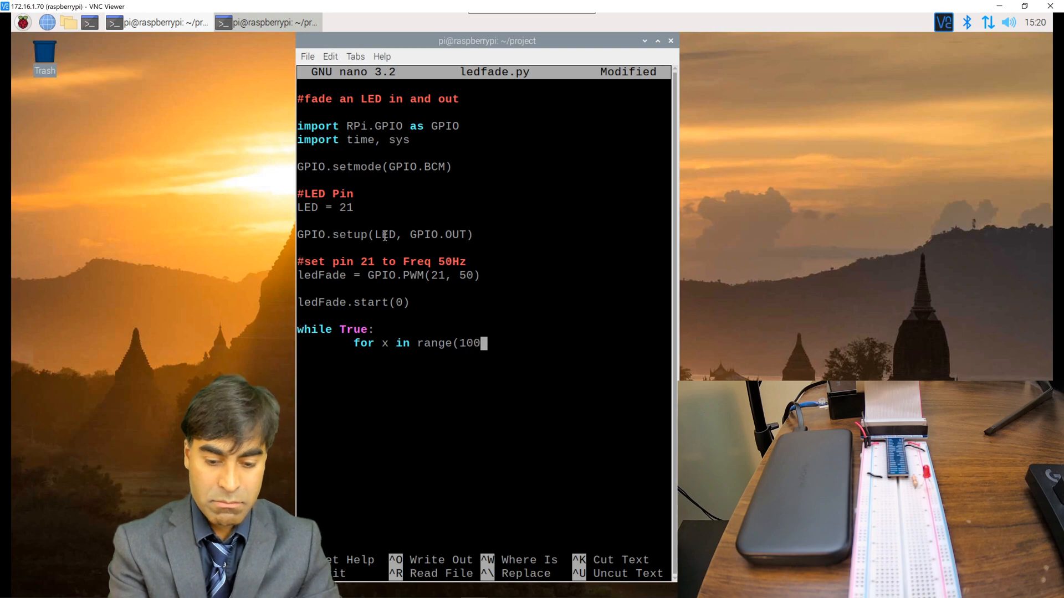
text():)
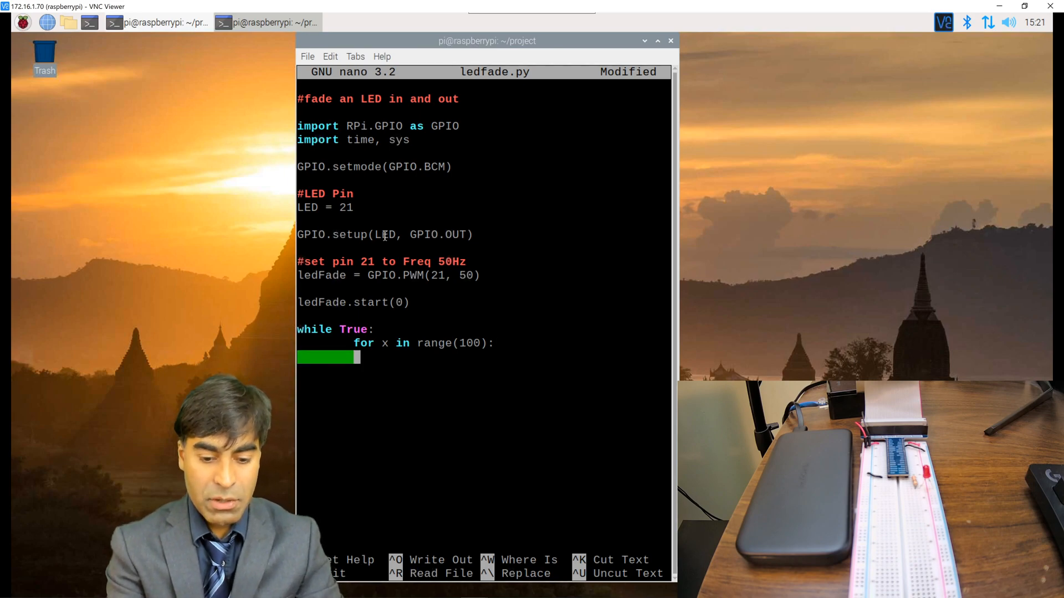
Inside the loop set ledFade.ChangeDutyCycle(x) and pause with time.sleep(0.1).
text(ledF)
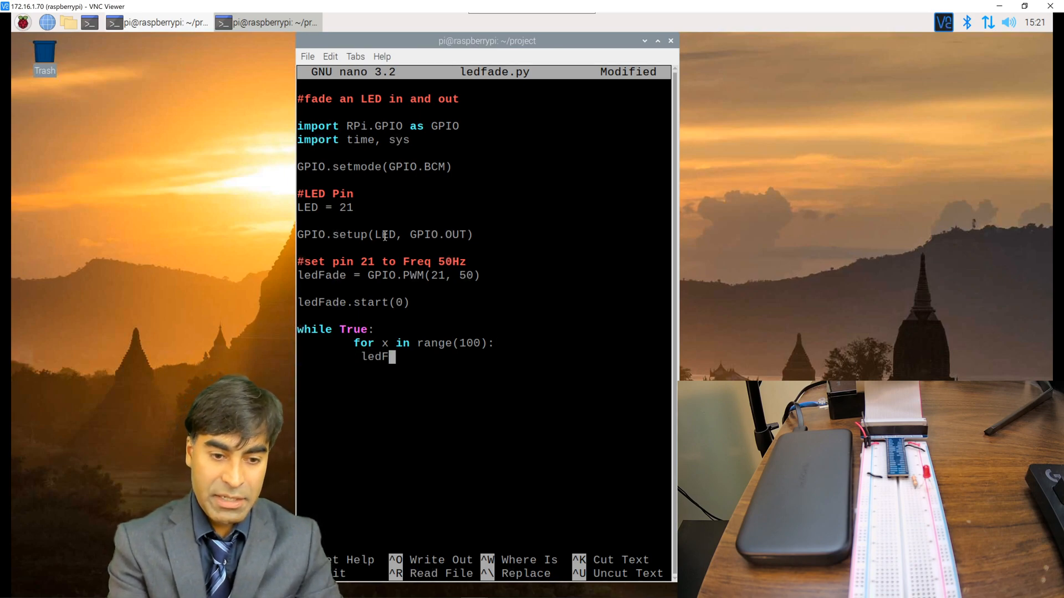
text(ade.Change)
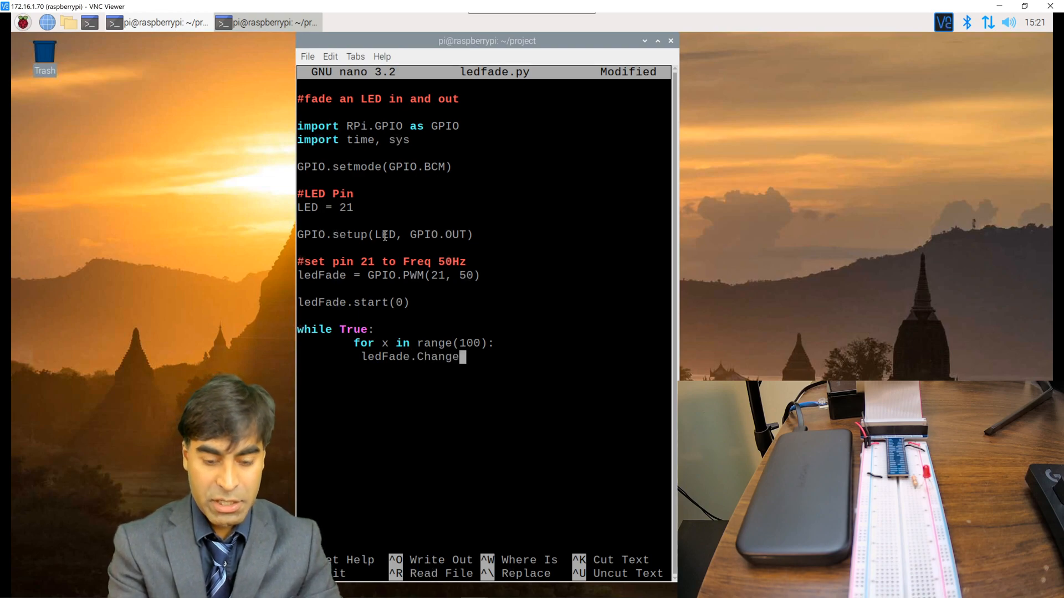
text(DutyCycle)
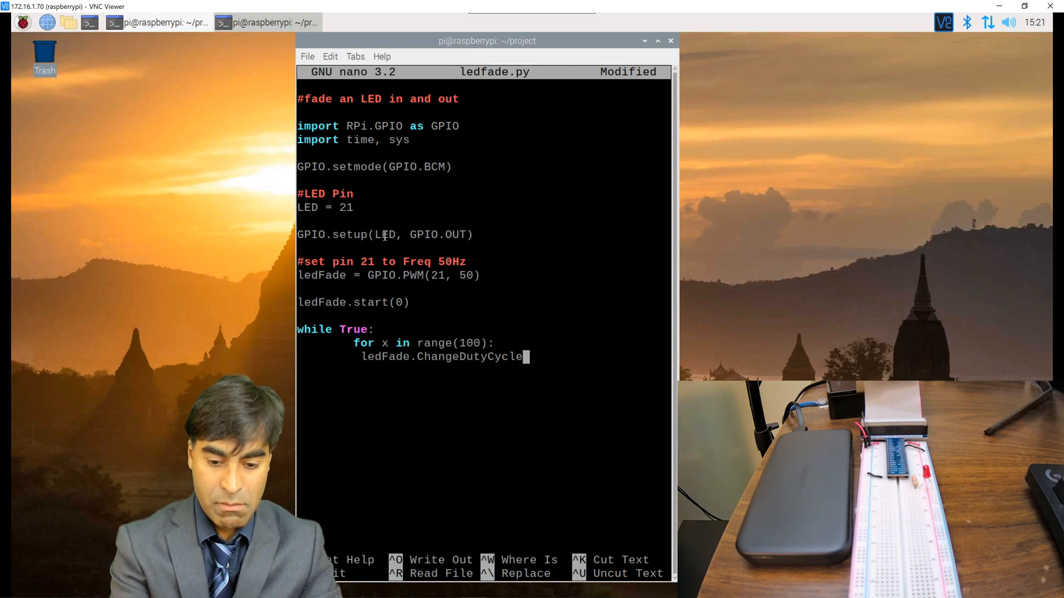
text((x):)
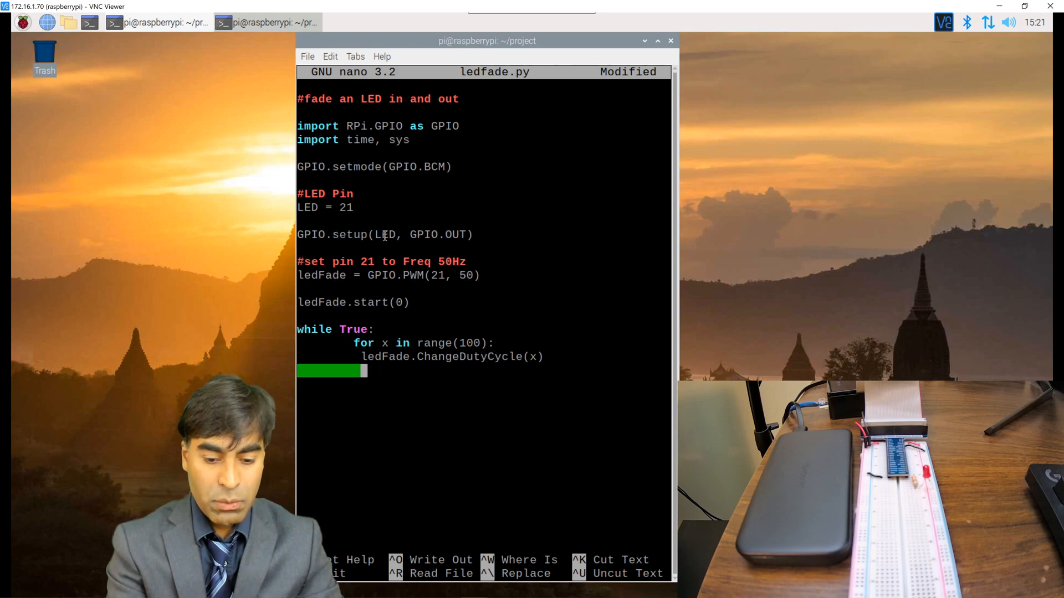
text(time.sle)
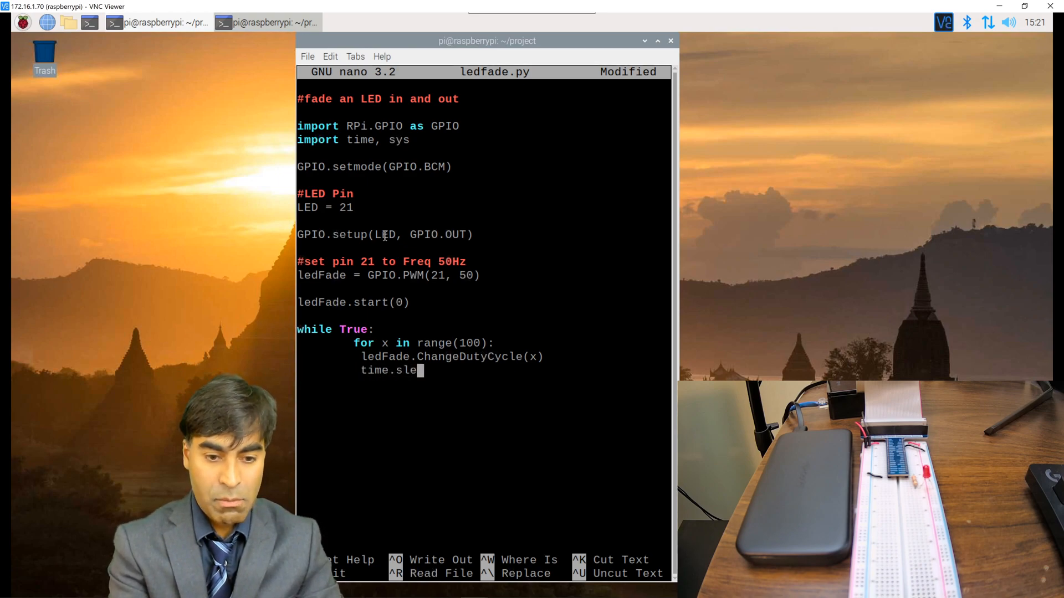
text(ep(0.1)
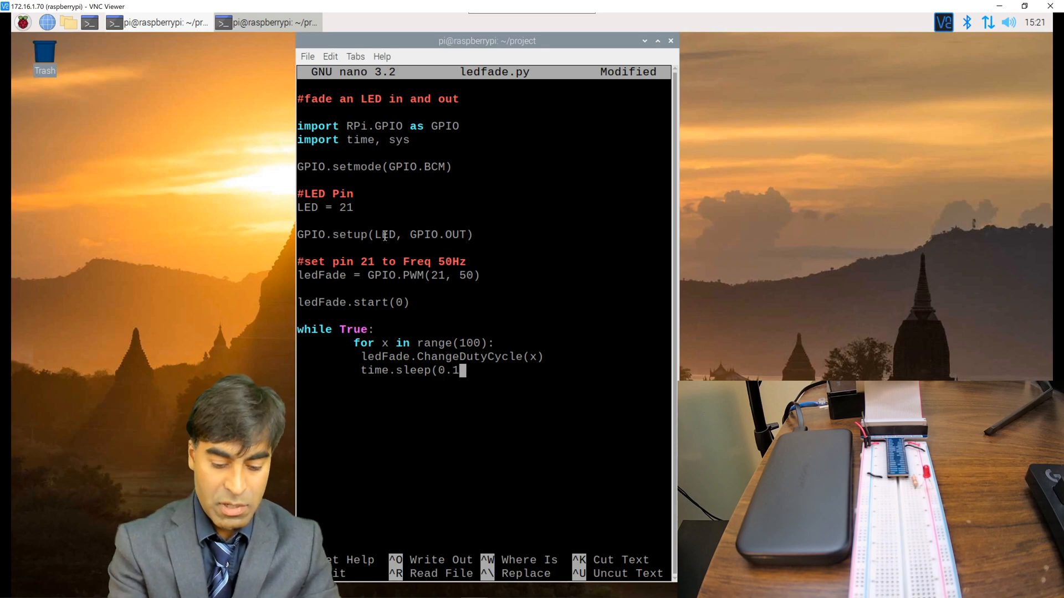
text())
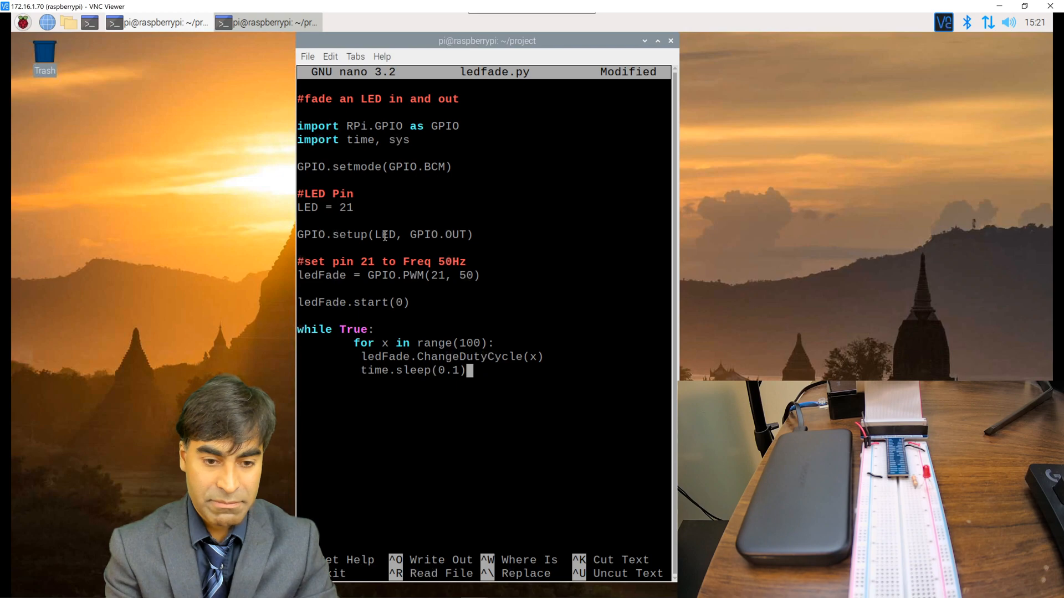
Add a fade-down loop header for x in reversed(range(101)):.
text(for)
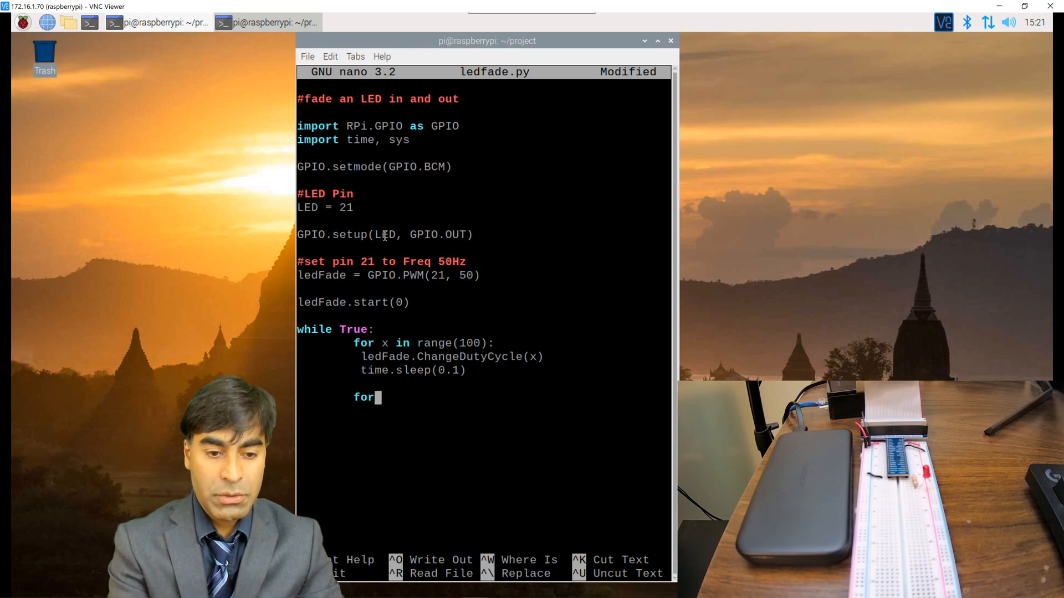
text(x in)
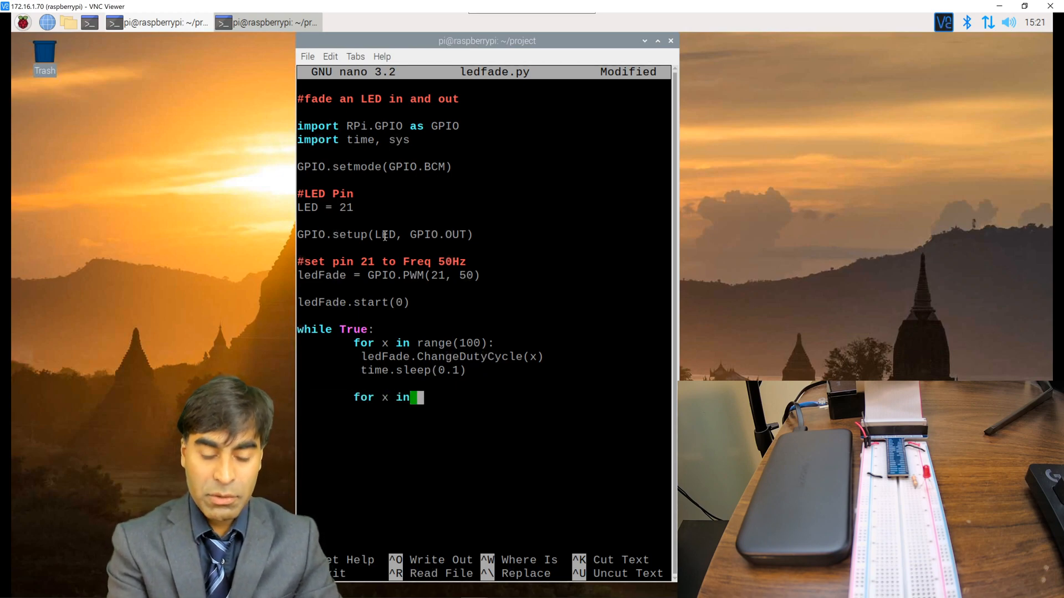
text(reversed)
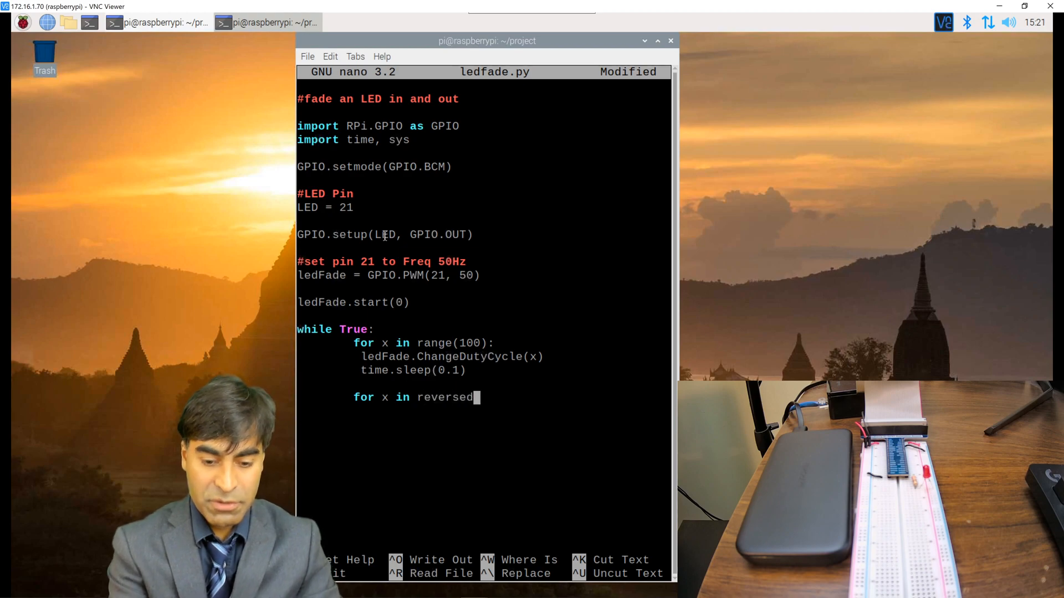
text((range)
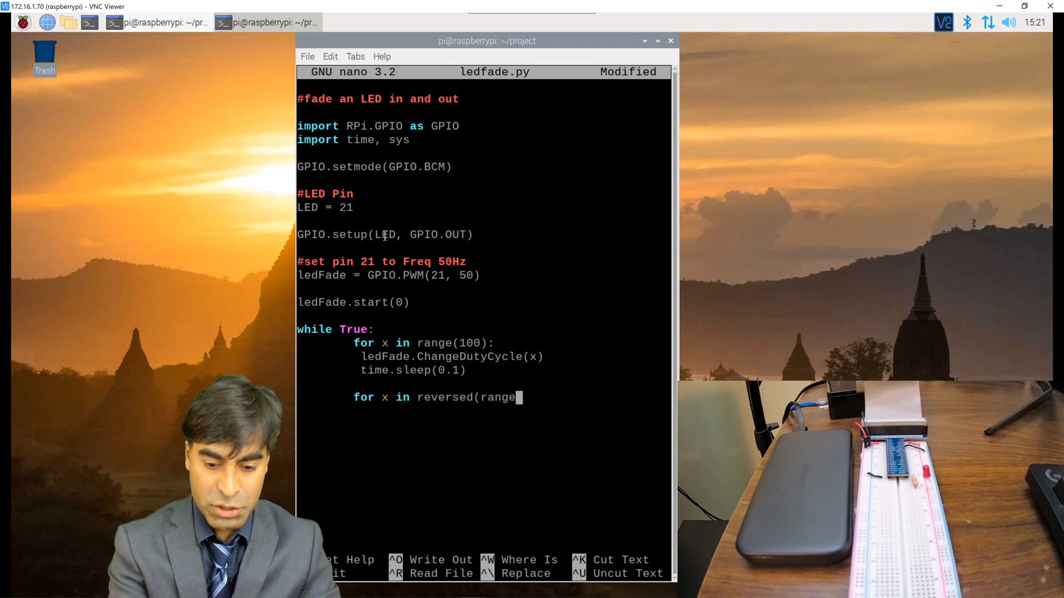
text(101)):)
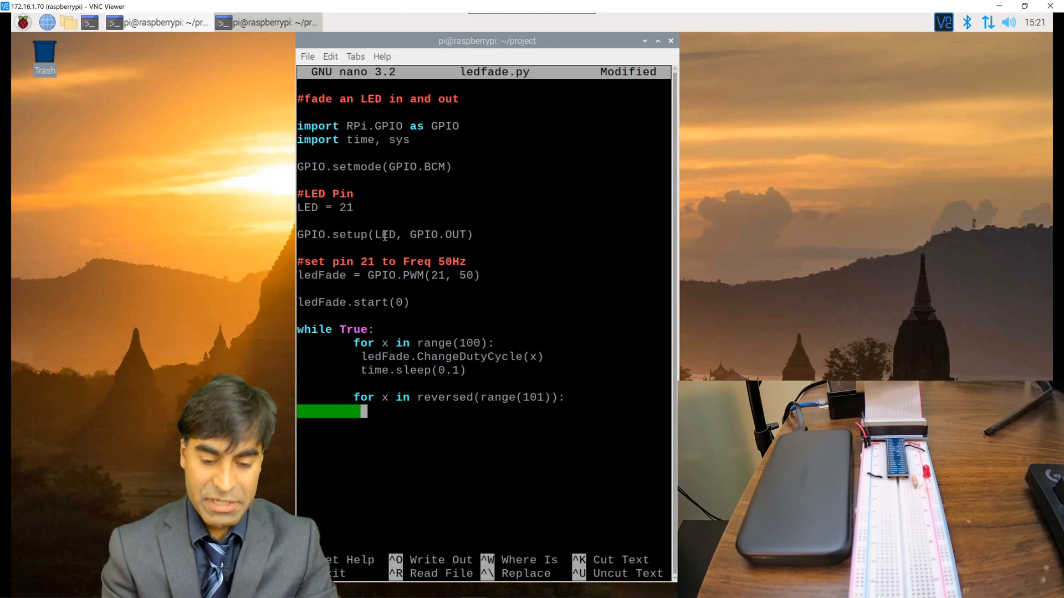
Fill the loop with ledFade.ChangeDutyCycle(x) and time.sleep(0.1), then save and exit nano.
text(ledFade.ChangeDuty)
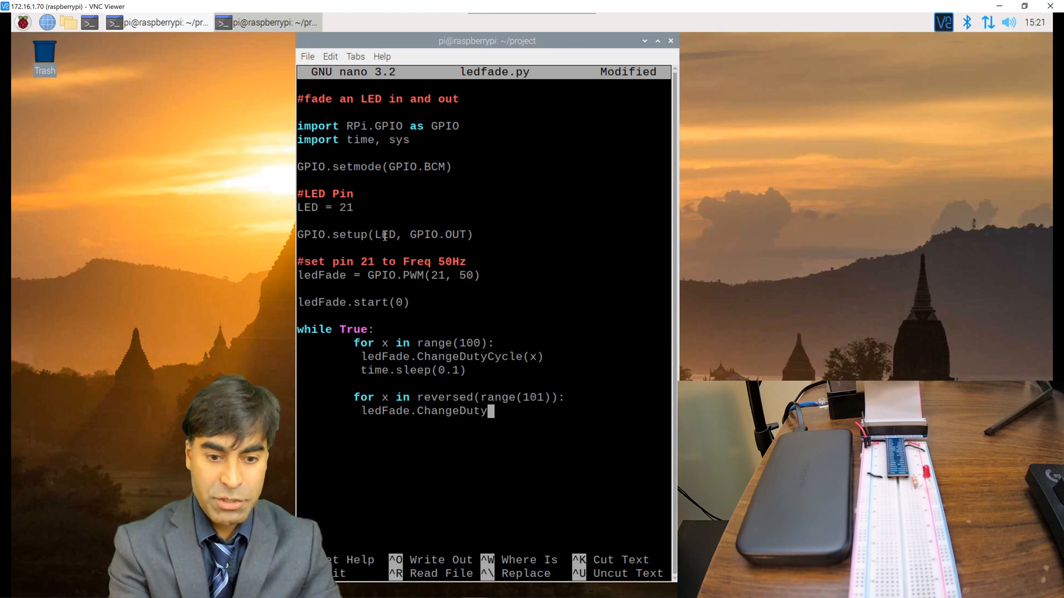
text(Cycle)
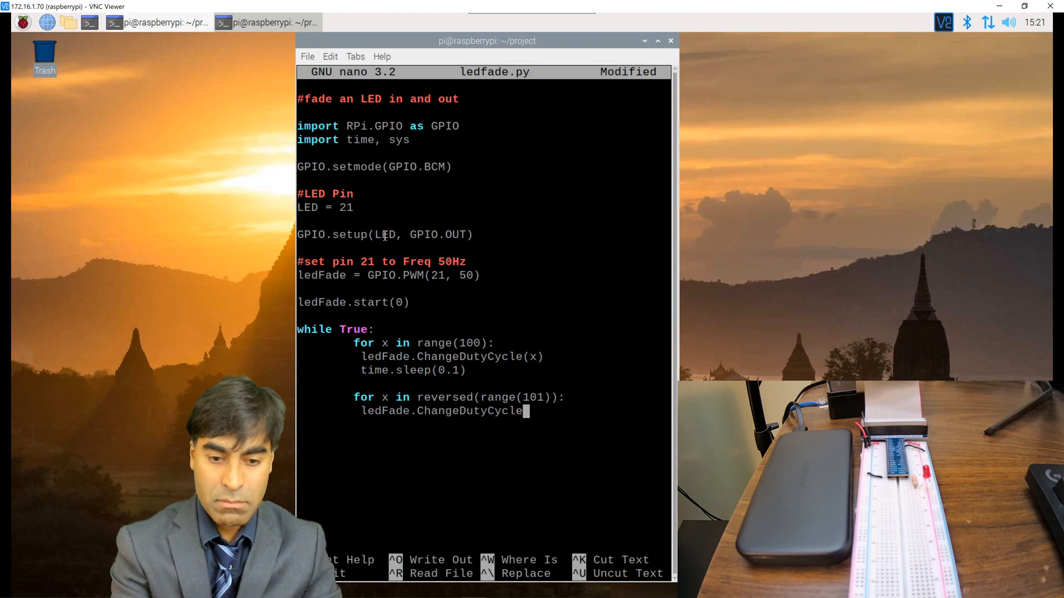
text((x))
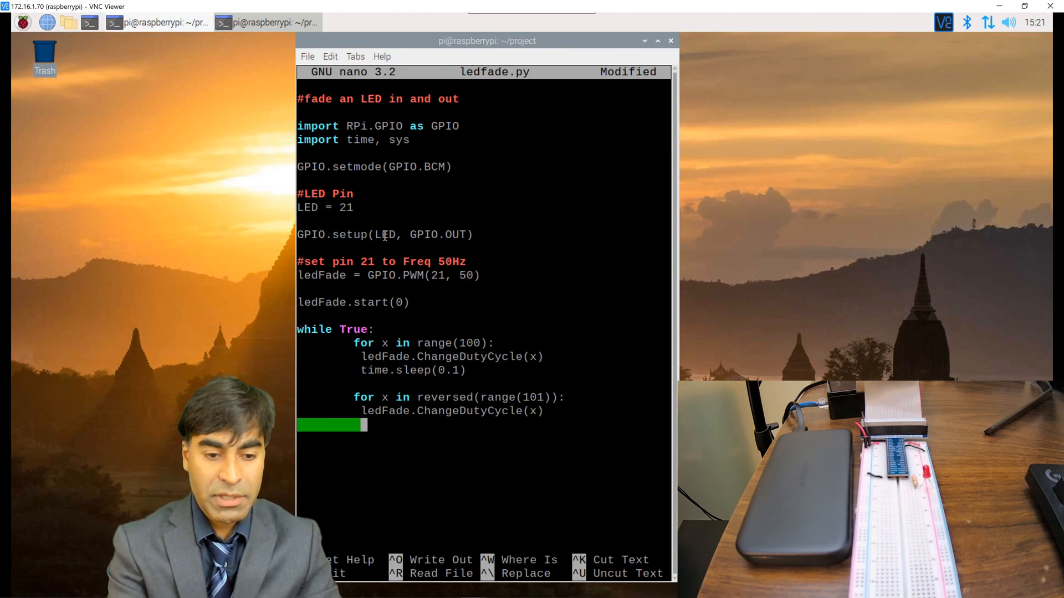
text(time.sleep)
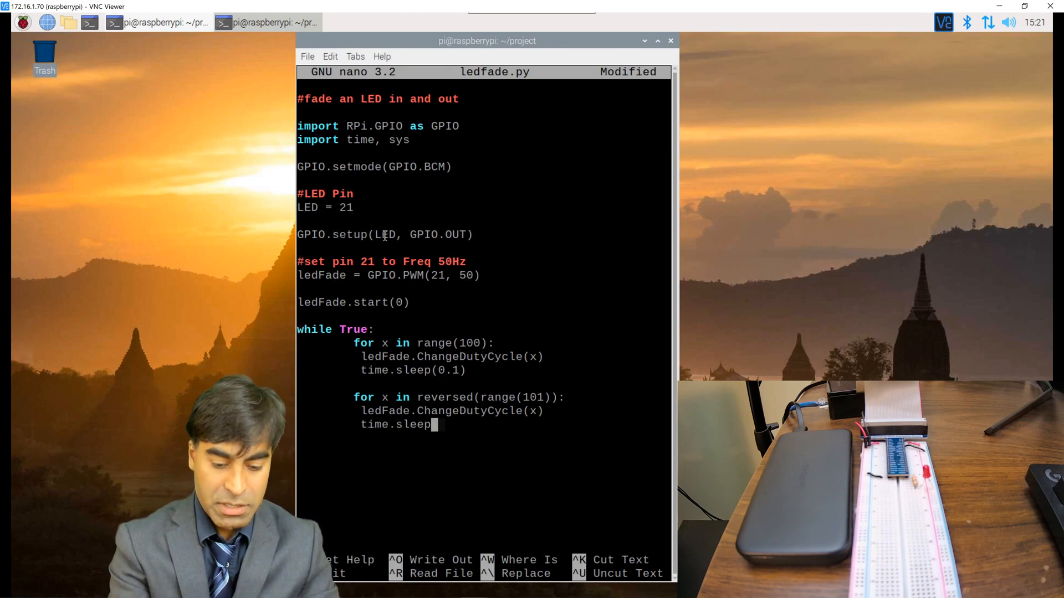
text((0.1))
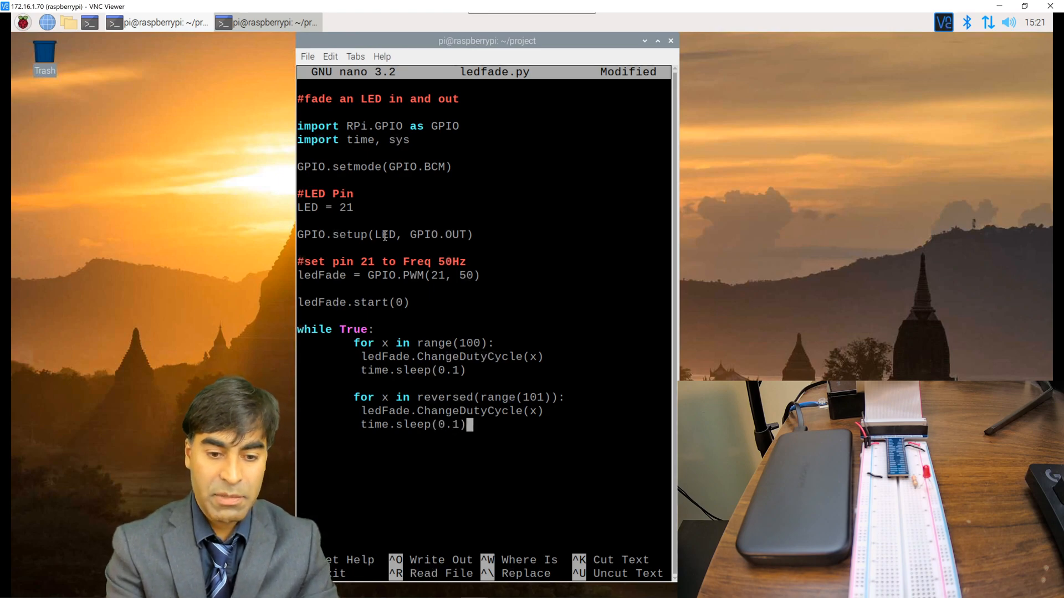
key(Return)
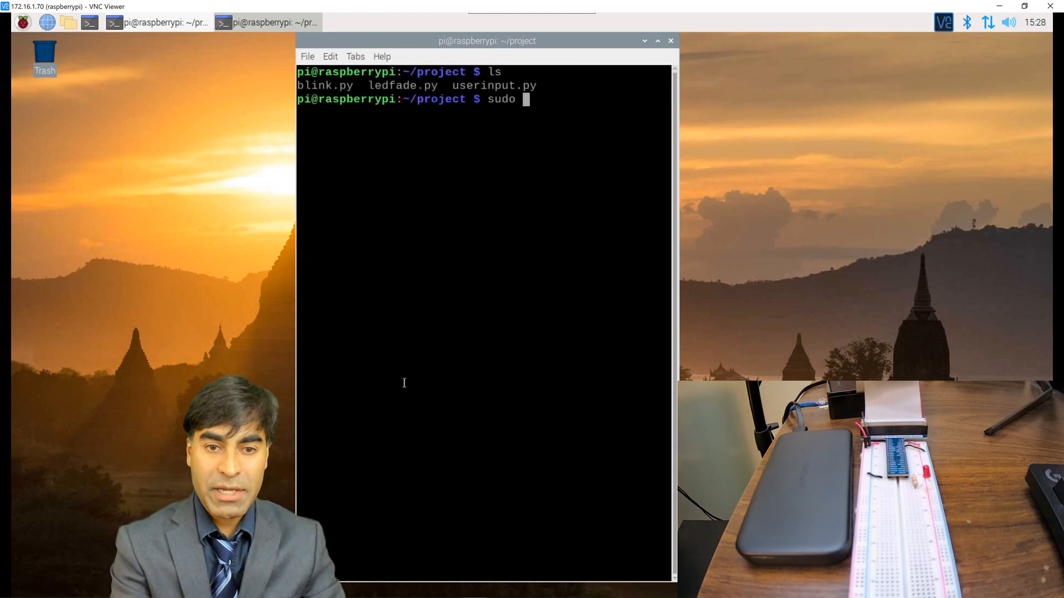
Run the script as root with sudo python ledfade.py to fade the GPIO21 LED.
text(python)
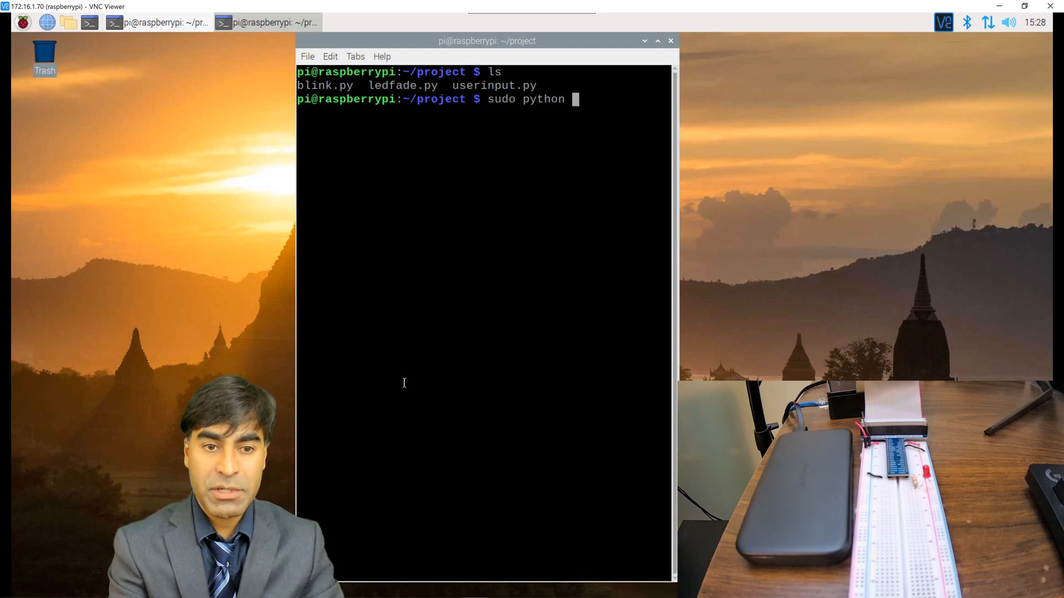
text(ledf)
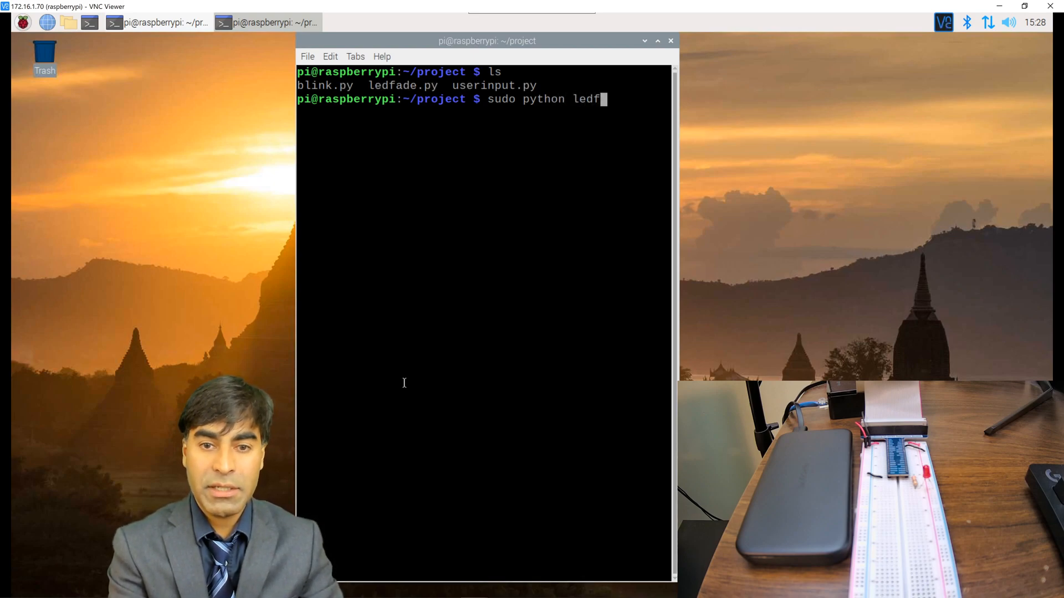
key(Return)
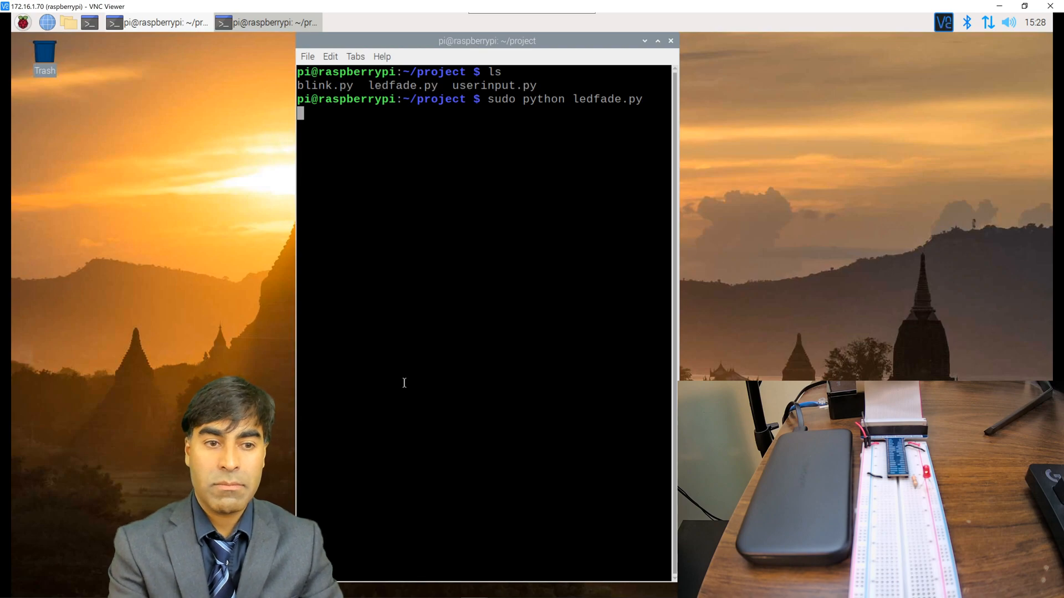